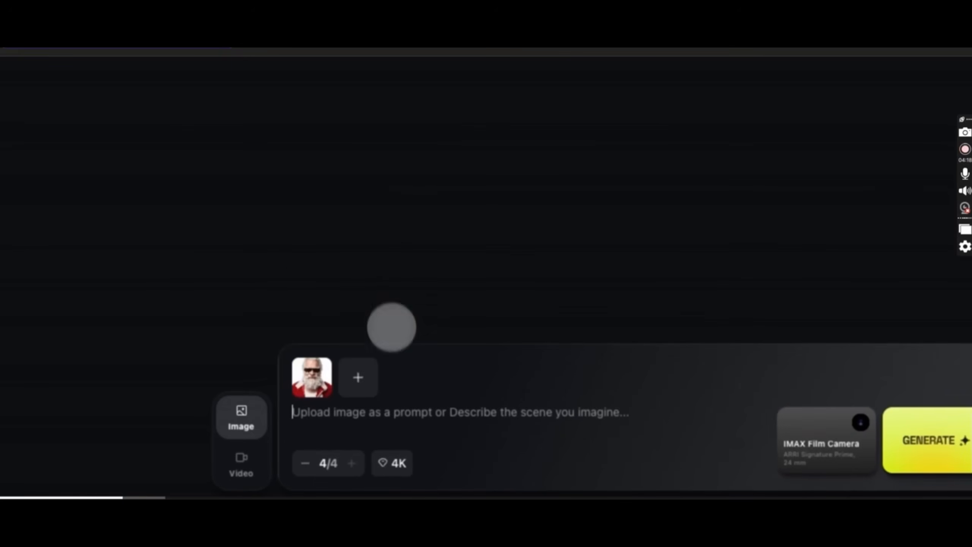
Generate an ultra-realistic night aerial image of Santa in sunglasses on a sleigh chased by a police helicopter.
text(Ultra-realistic night aerial: Santa in sunglasses on a flying sleigh, police helicopter chase over a glowing city, cinematic teal-orange, epic IMAX action)
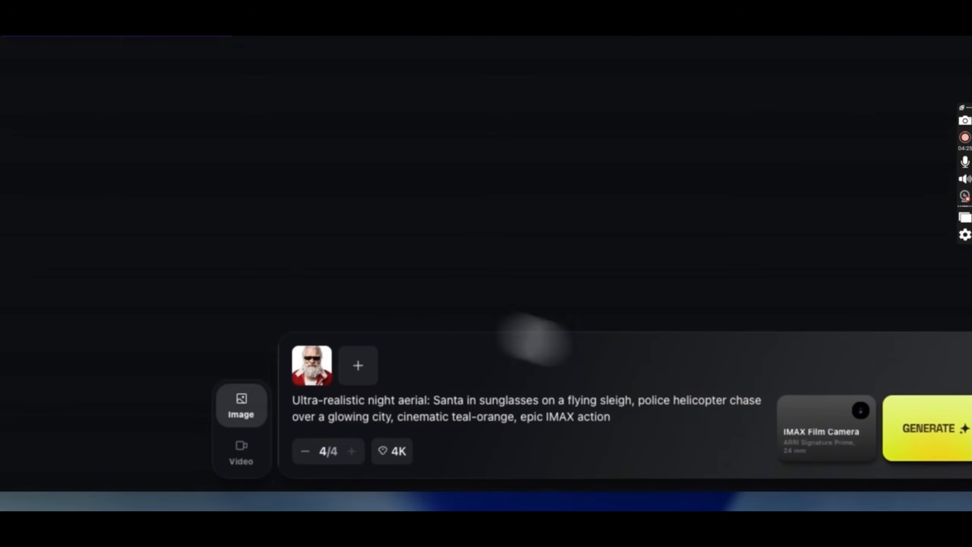
click(824, 427)
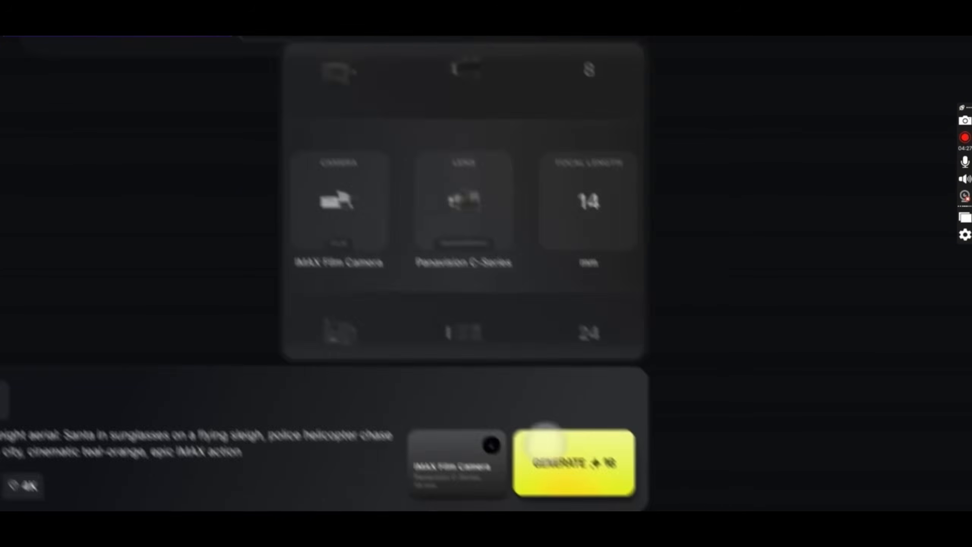
click(575, 461)
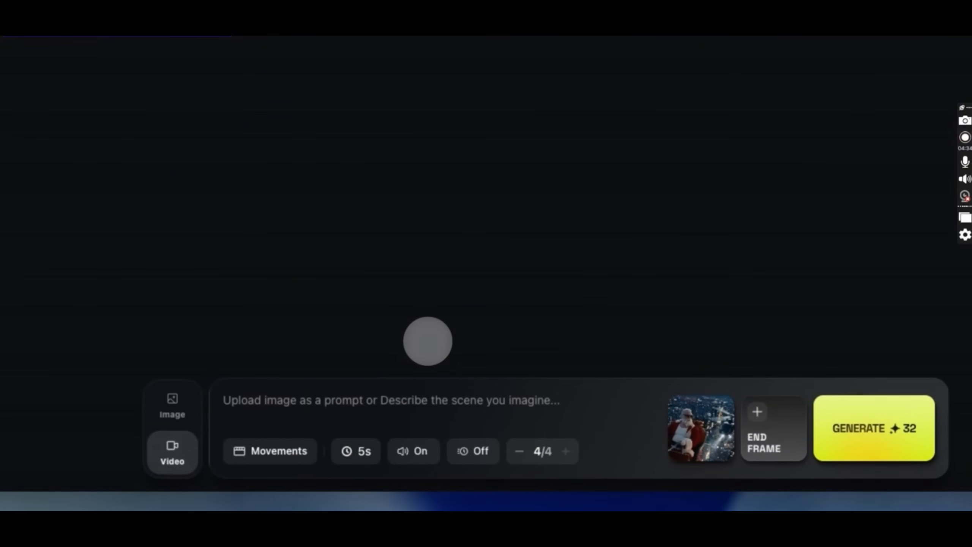
Prompt a high-speed night city chase video of the sleigh and reindeer with a Camera follows movement.
text(High-speed cinematic night chase: Santa's sleigh and reindeer racing through a city, police helicopter in pursuit,)
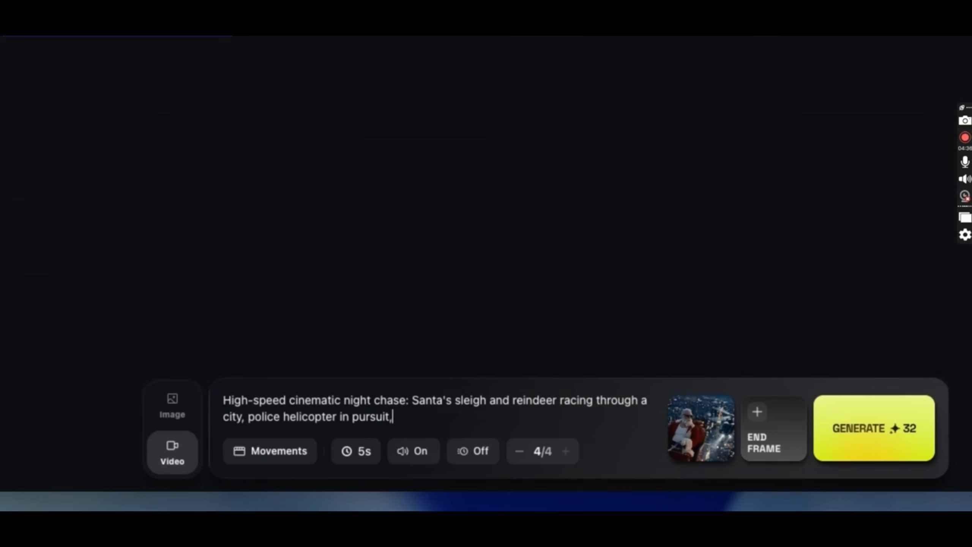
click(270, 450)
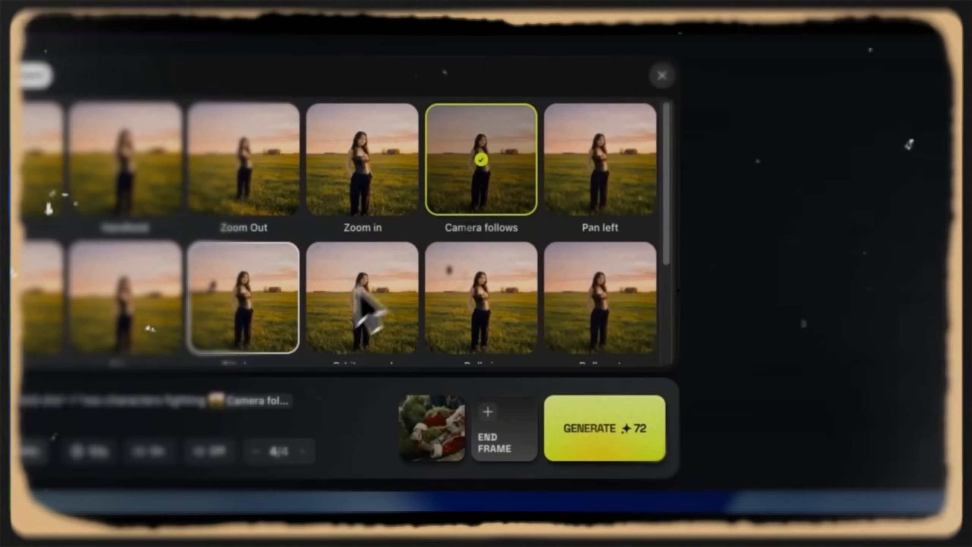
click(603, 428)
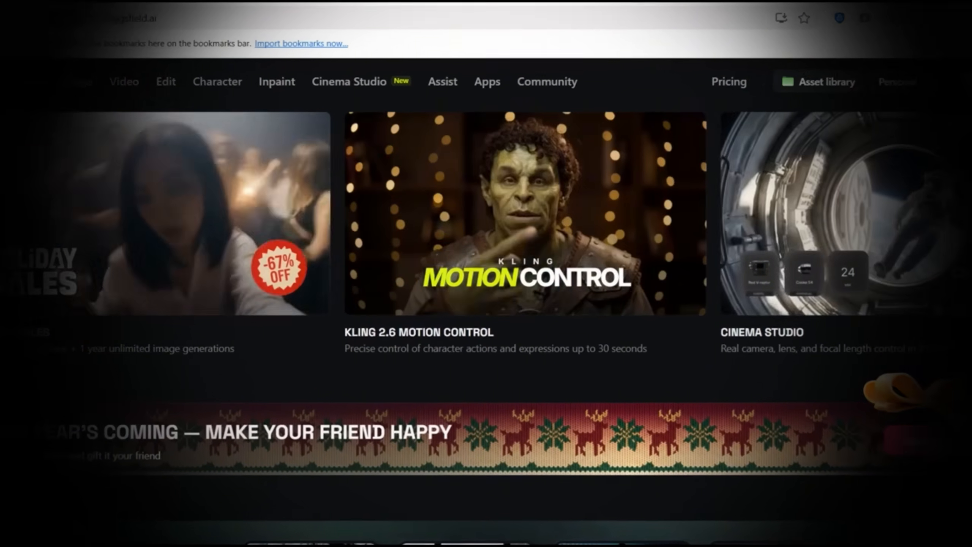
Scroll the Explore home page and bring up the list of image features.
scroll(down, 3)
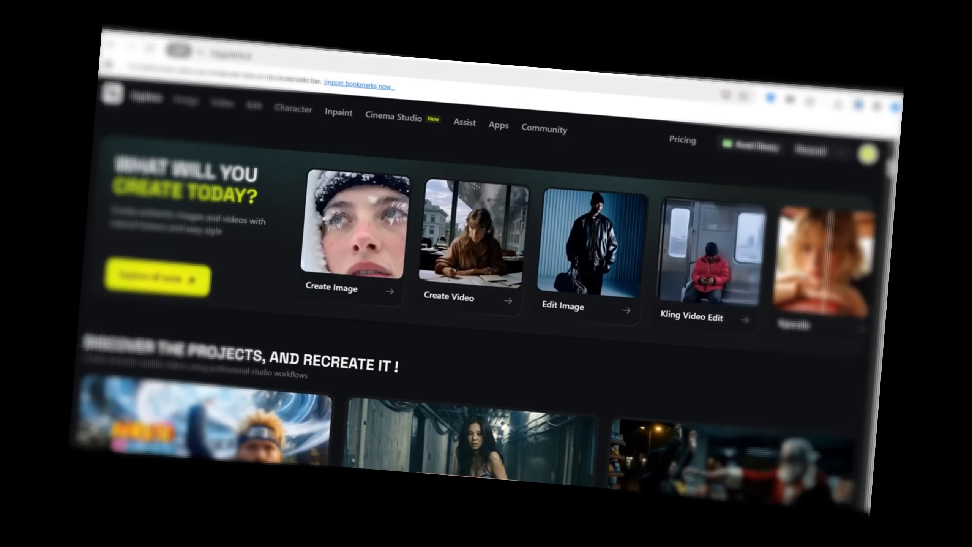
scroll(down, 3)
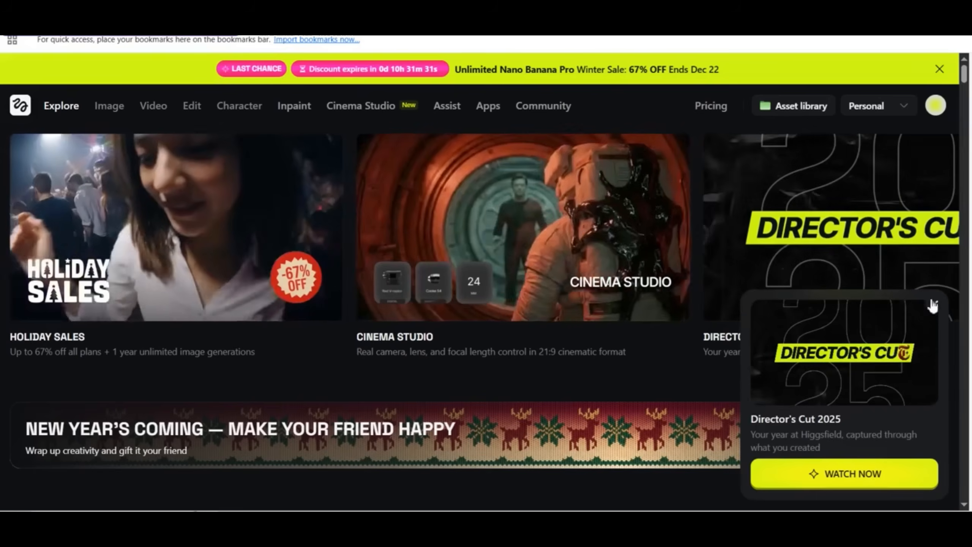
mouse_move(645, 389)
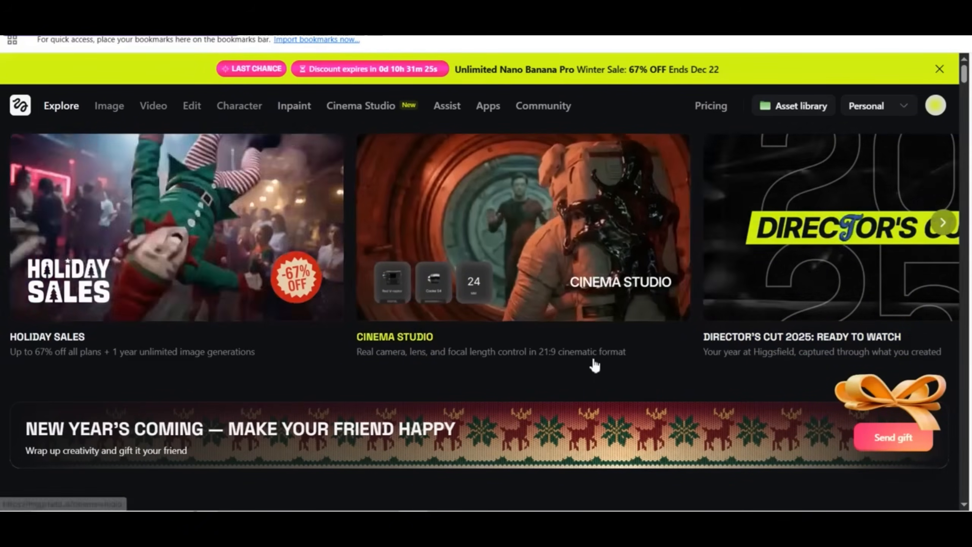
click(109, 106)
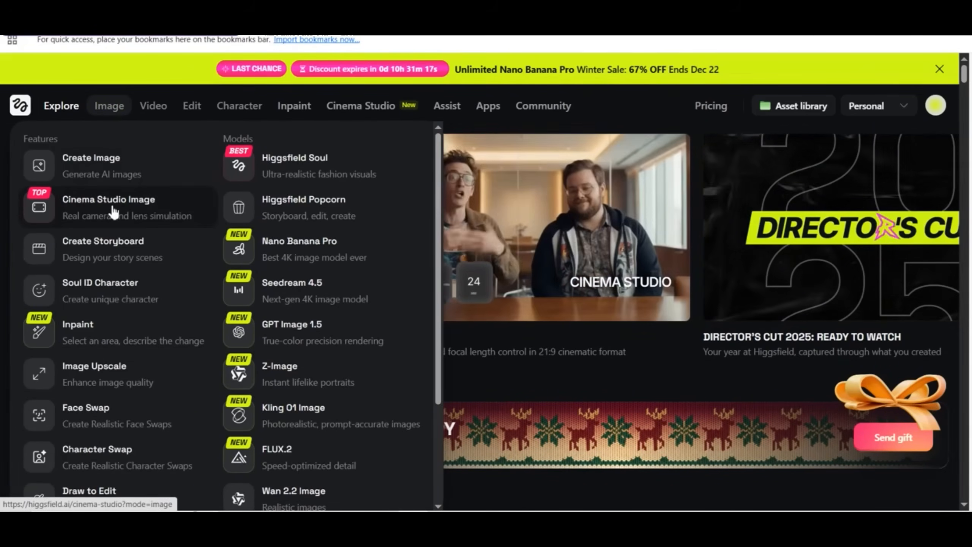
Enter Cinema Studio Image and set the camera to Panavision Millennium DXL2, Petzval lens, 14 mm.
click(109, 207)
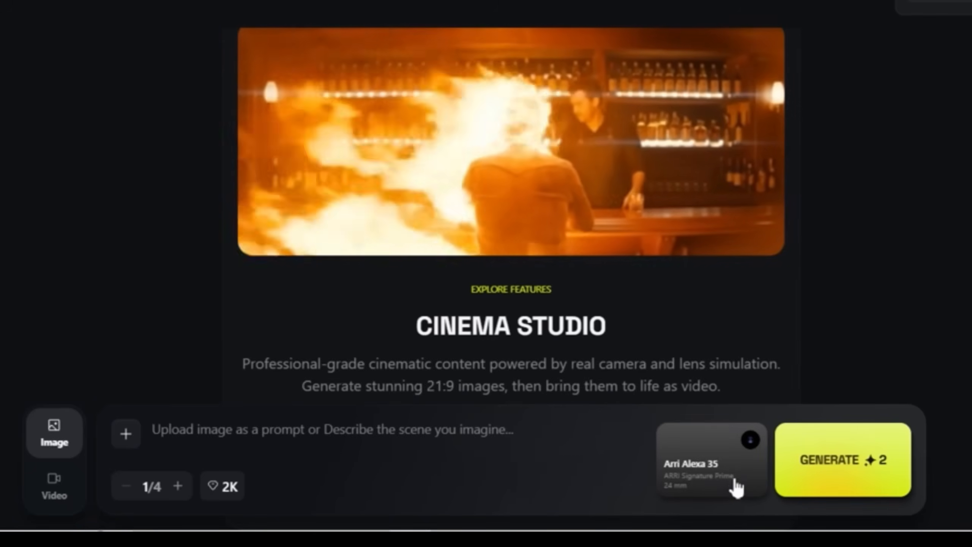
click(711, 460)
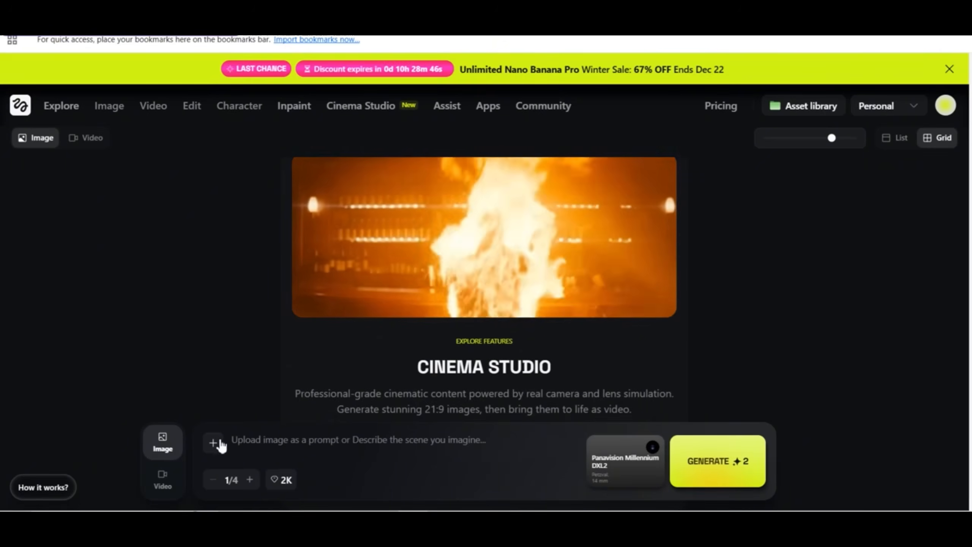
Attach the t-shirt design and generate four images of a muscled Santa in eyeglasses wearing it.
click(213, 443)
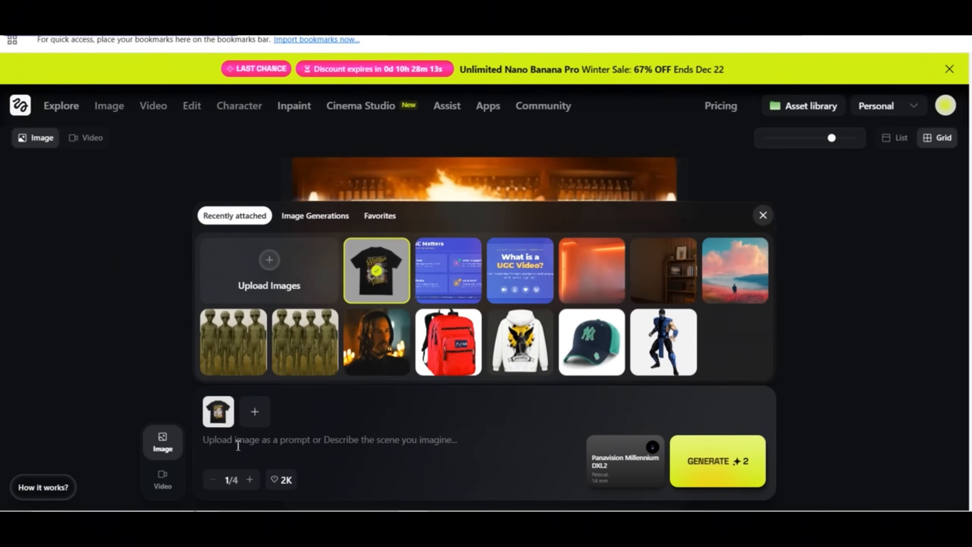
click(762, 215)
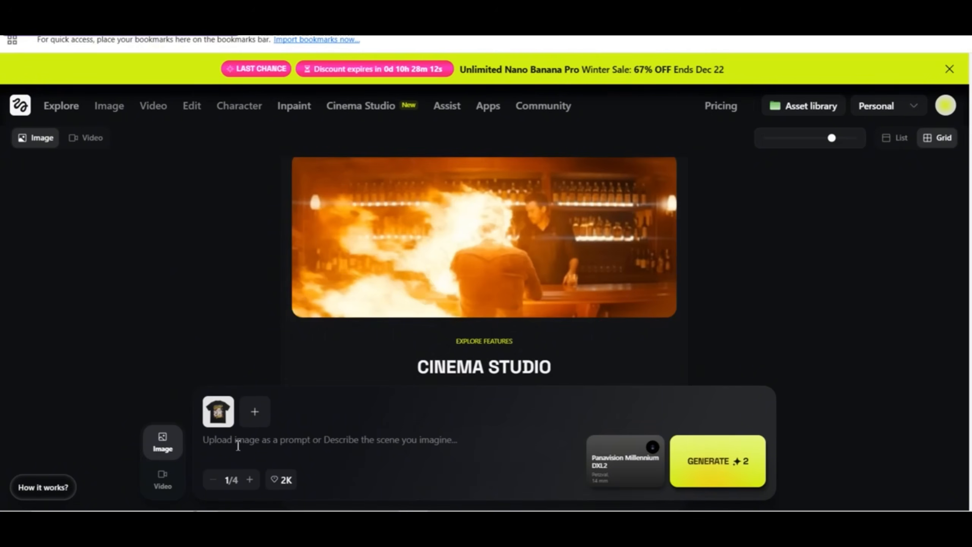
text(Santa)
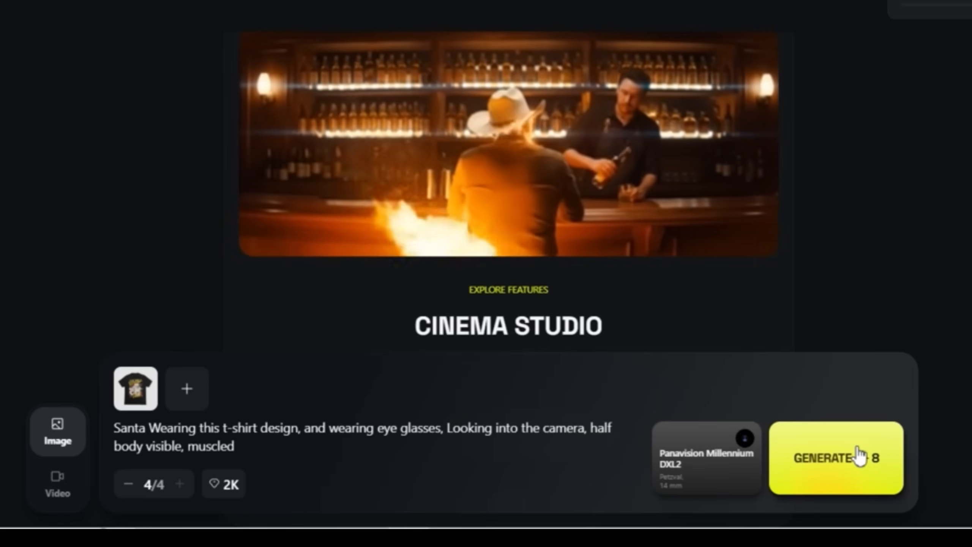
click(834, 458)
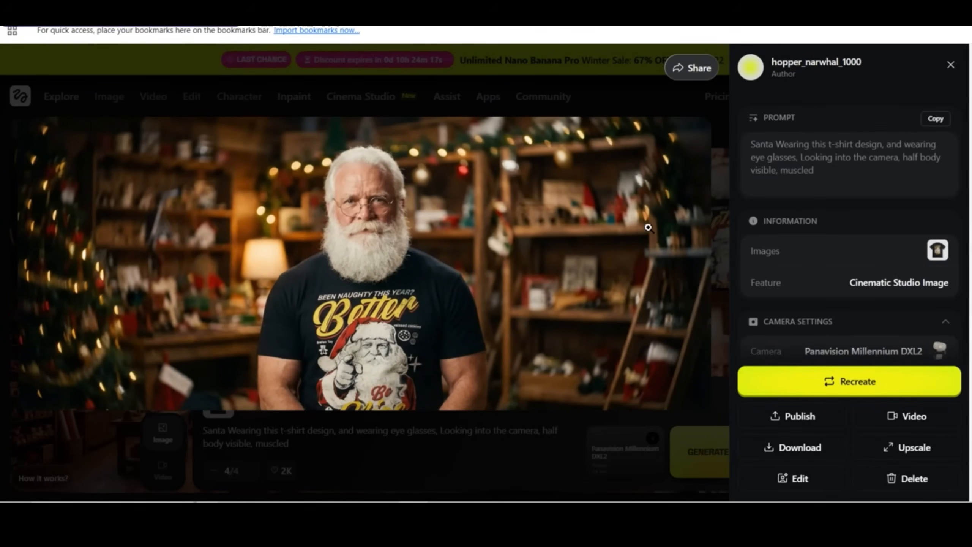
mouse_move(674, 111)
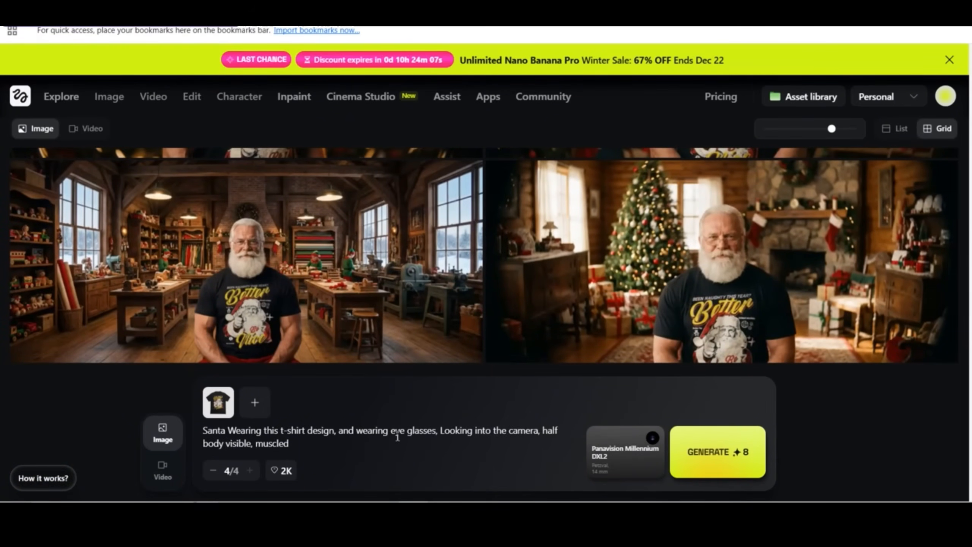
Change the prompt to sunglasses, remove 'half body', and switch the lens to ARRI Signature Prime 24 mm.
text(sunglasse)
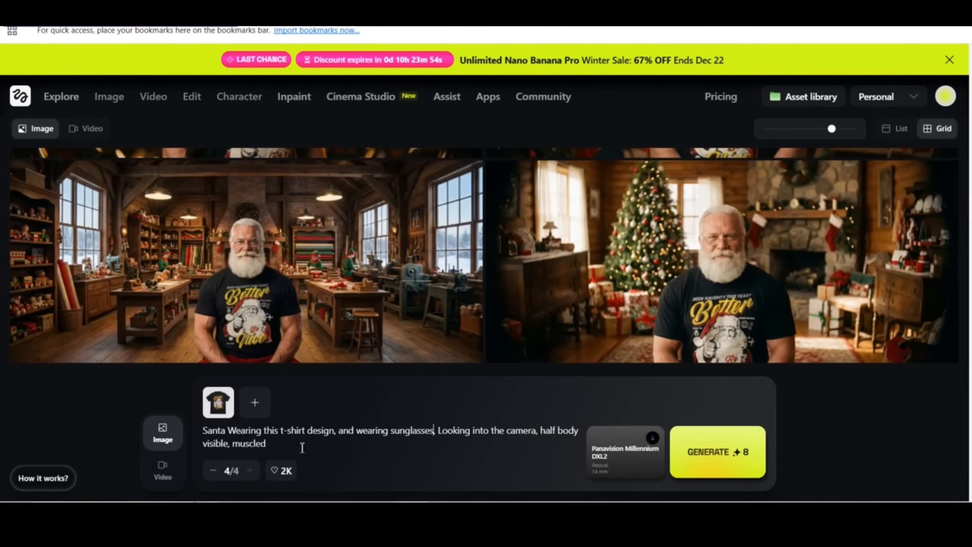
double_click(551, 430)
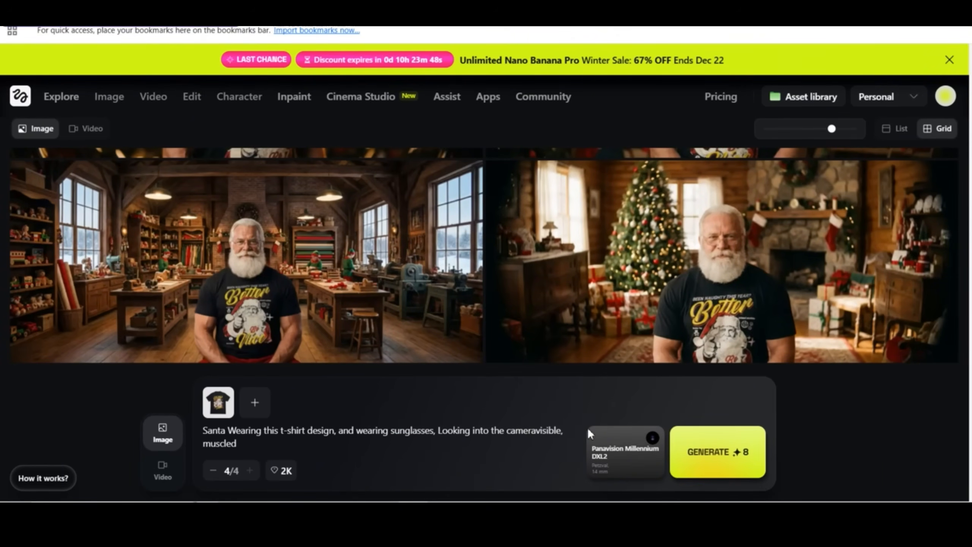
click(624, 452)
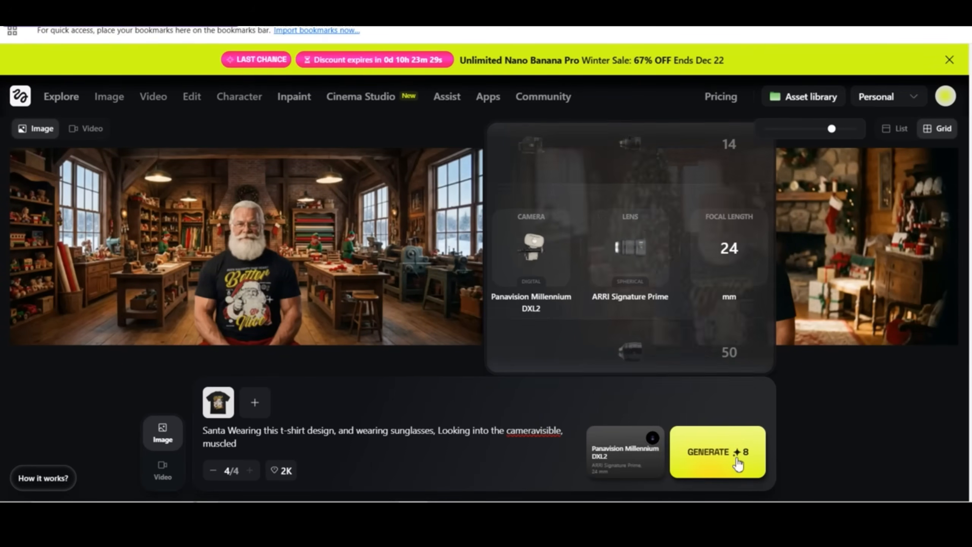
Generate the sunglasses Santa images and view the pointing Santa result.
click(717, 452)
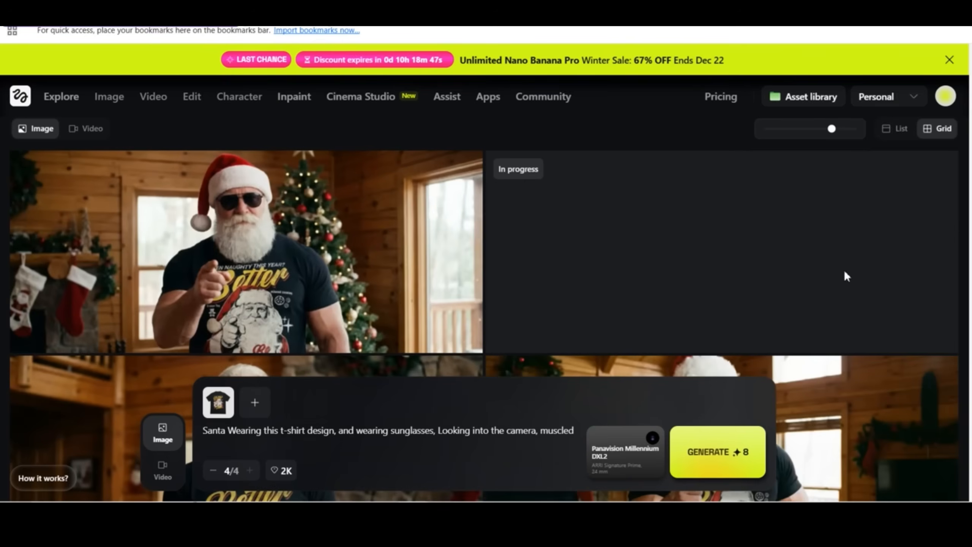
click(242, 251)
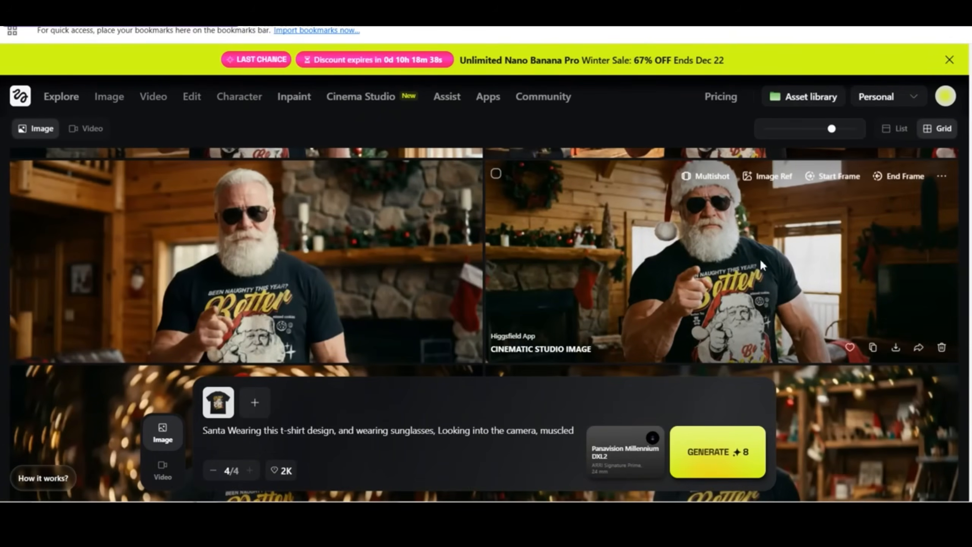
click(712, 261)
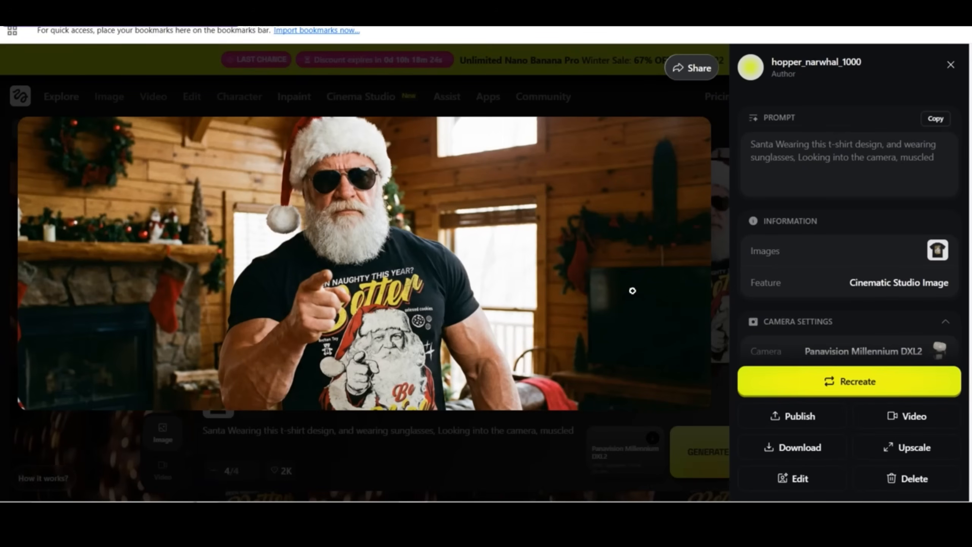
Turn the pointing Santa image into a video and bring up the start-frame image picker.
click(792, 447)
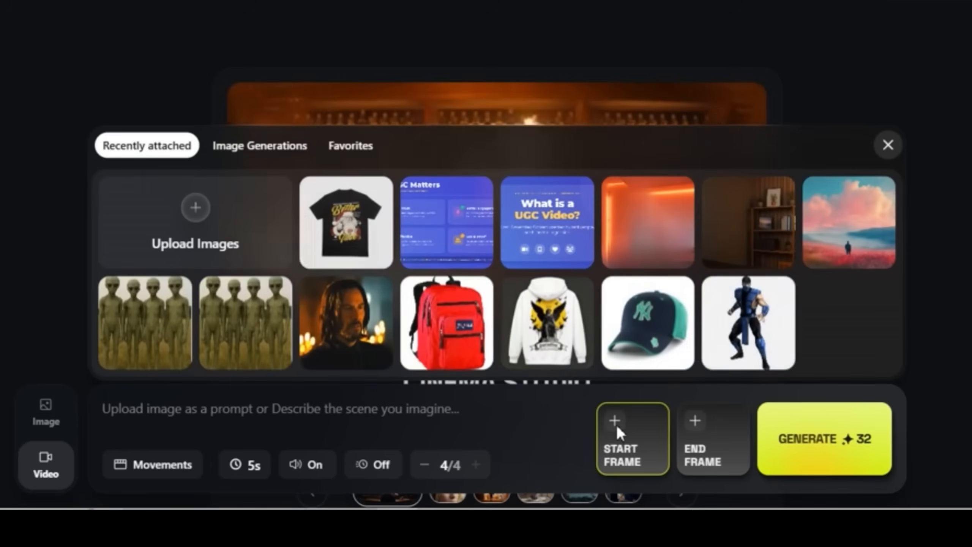
Set the sunglasses Santa as start frame and prompt him angrily pointing, saying "You Better Be Nice", then smashing a wooden table.
click(195, 222)
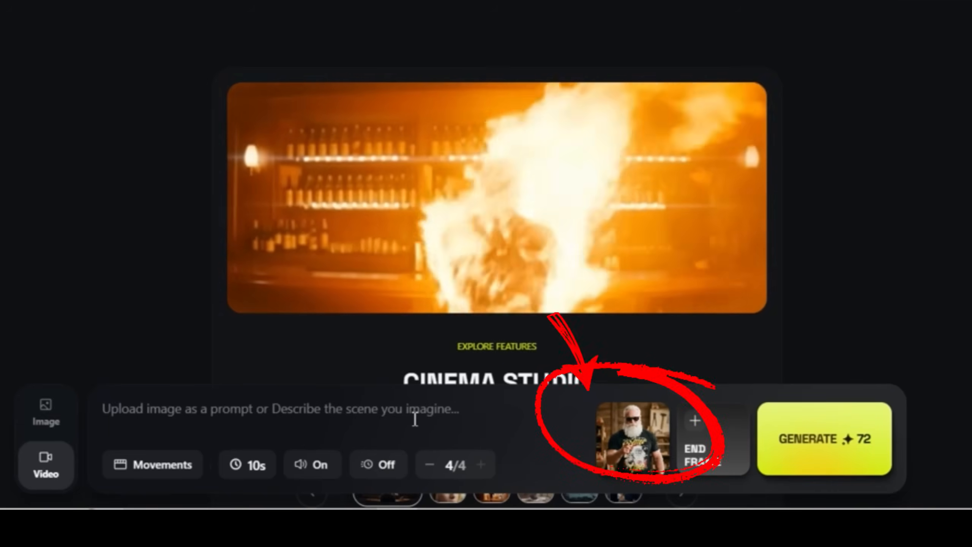
text(Santa)
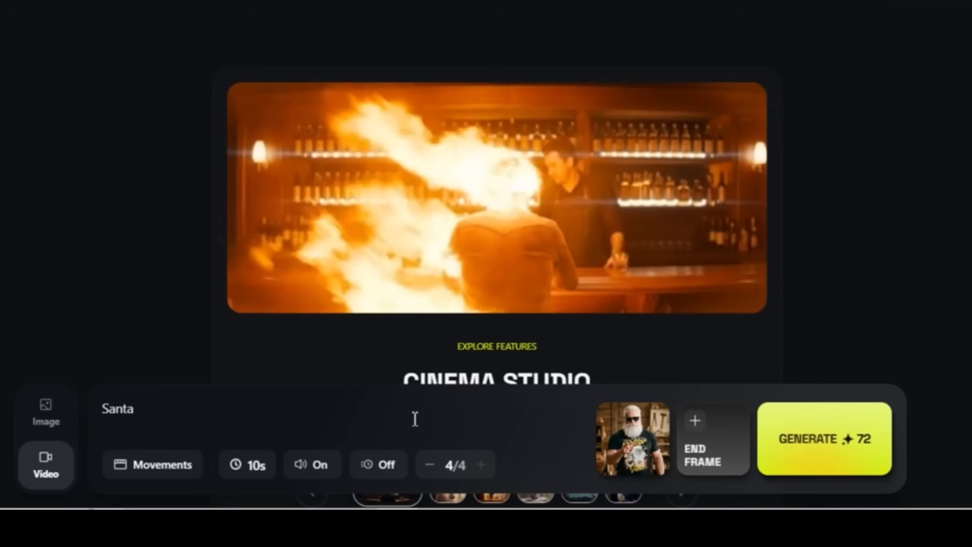
text(looking angry)
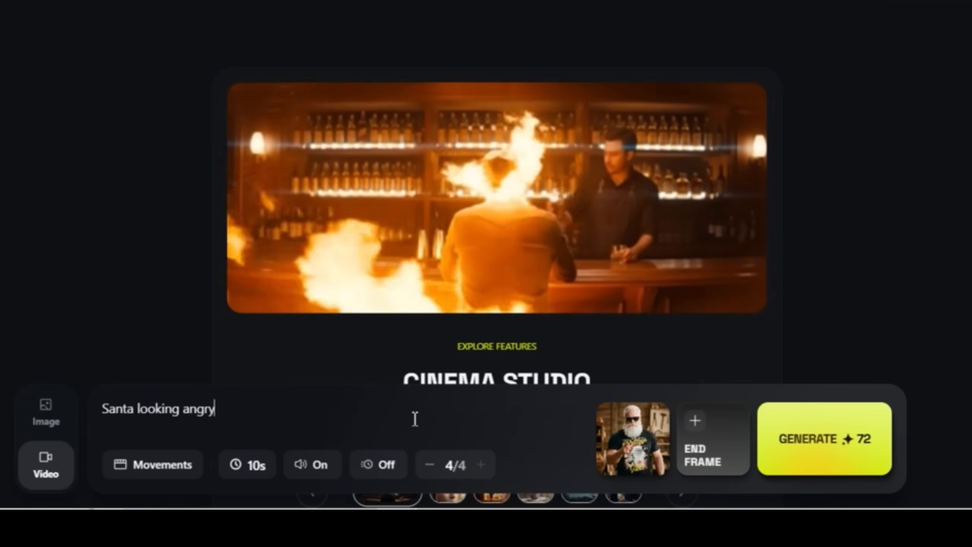
right_click(198, 408)
text(ily into the camera while pointing at it)
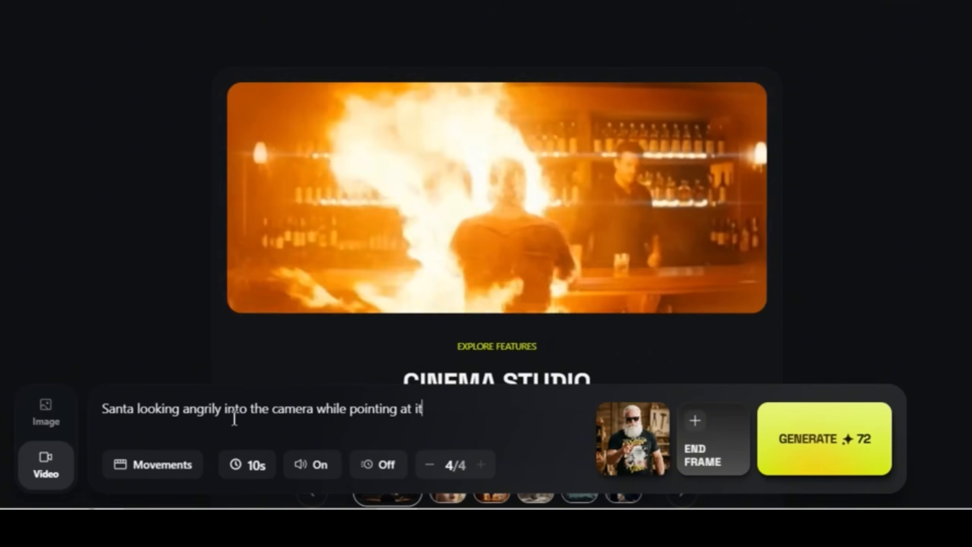
text(and saying "You Better Be nice, You Better Be Nice", then looks to his side and grabs a wooden table and smashes it to the)
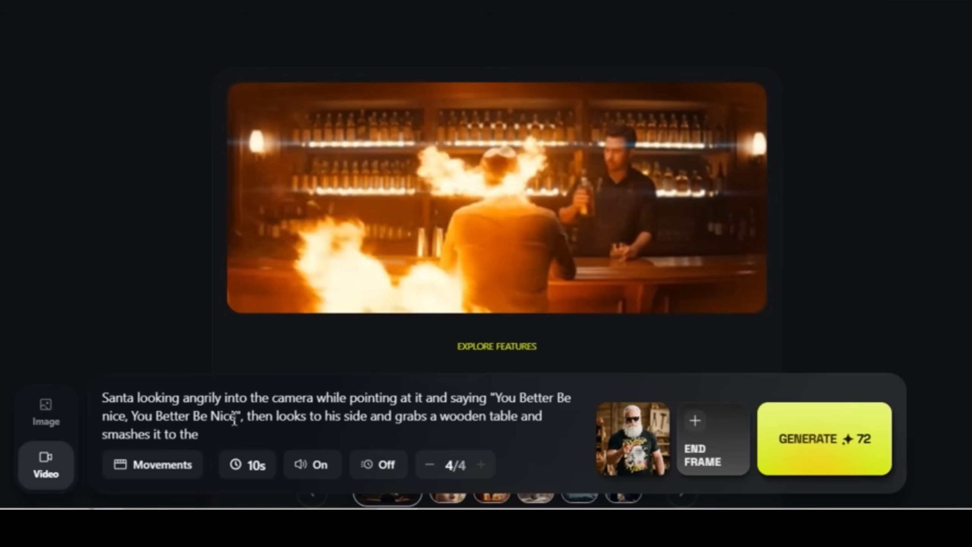
text(floor)
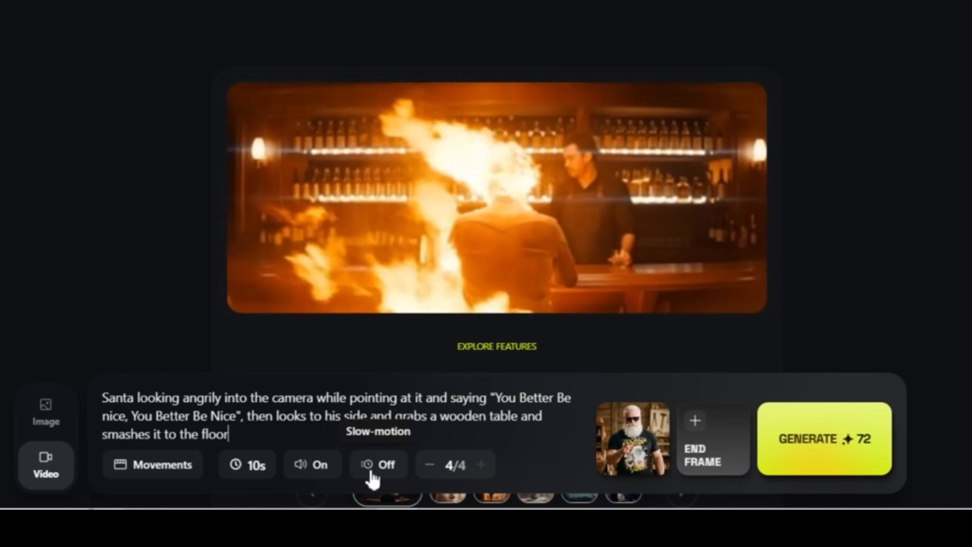
Add a Handheld camera movement and launch the Santa table-smashing video.
click(152, 464)
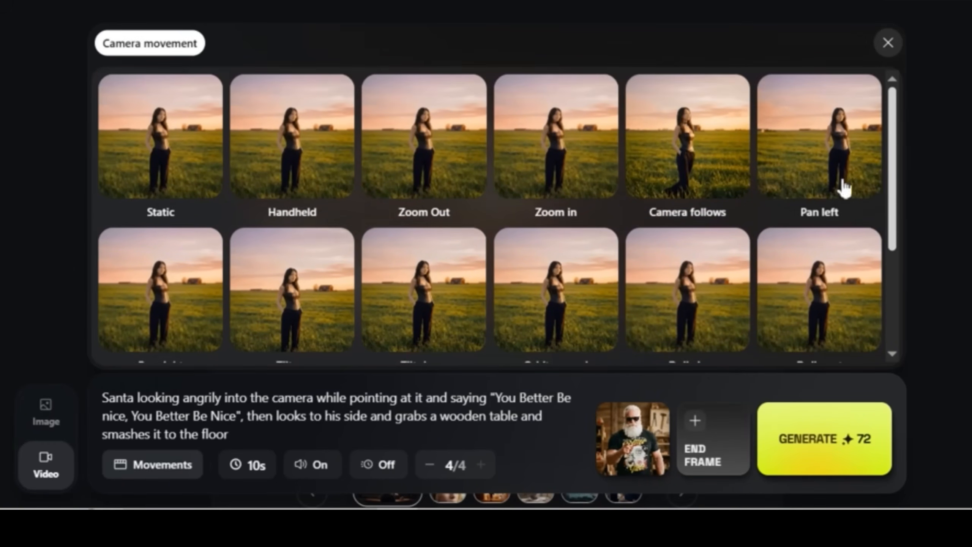
click(555, 136)
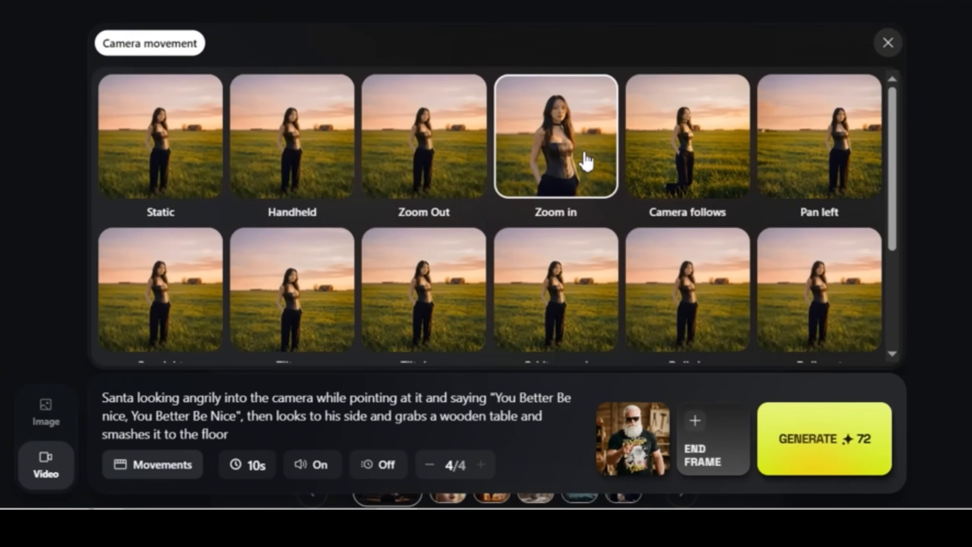
click(423, 135)
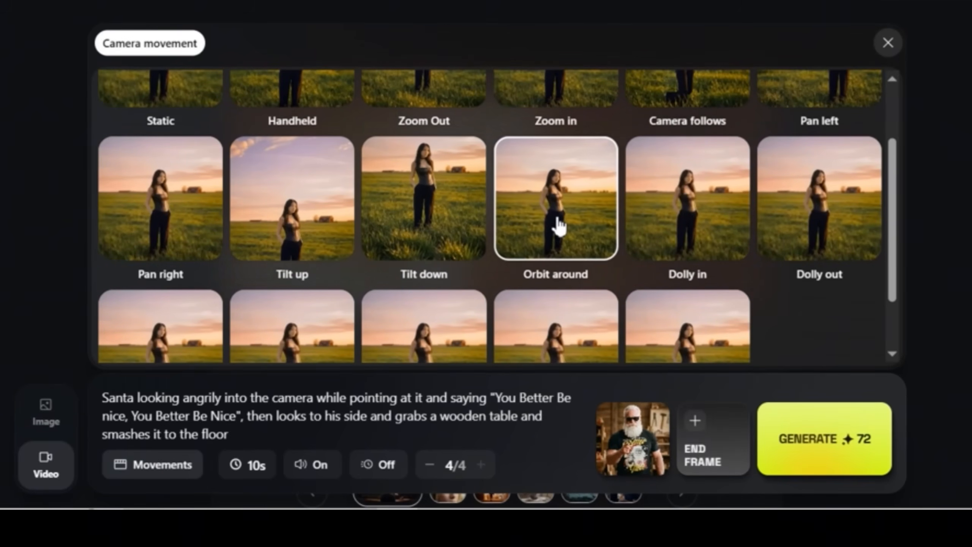
click(686, 198)
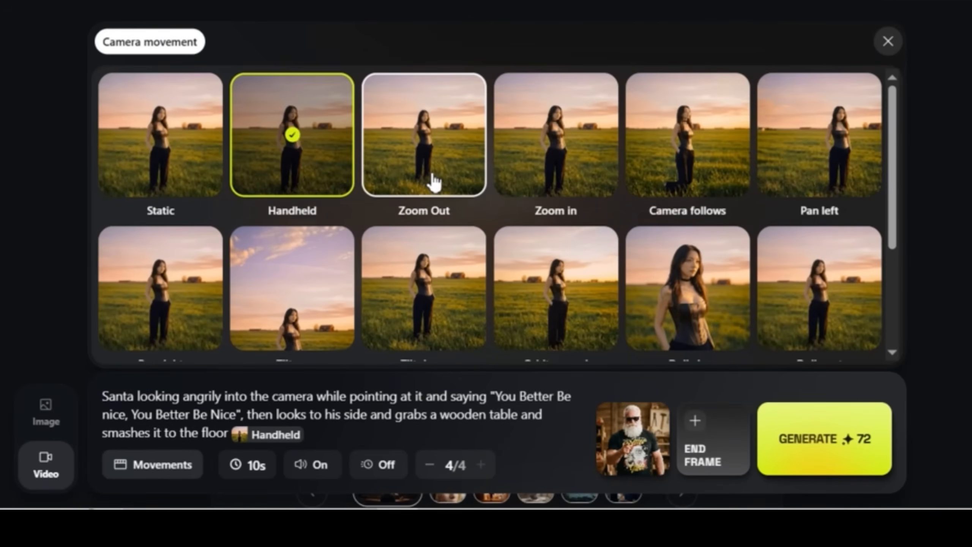
scroll(down, 3)
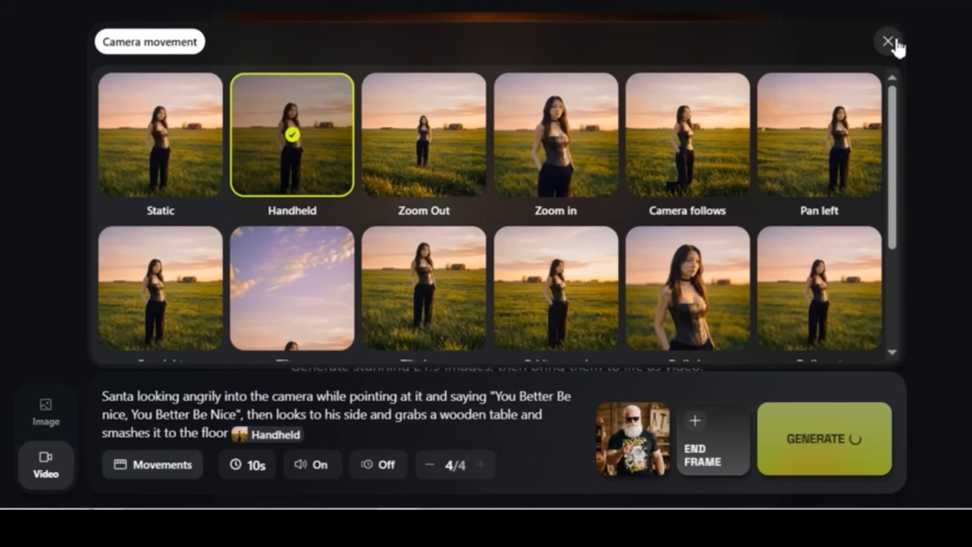
click(888, 42)
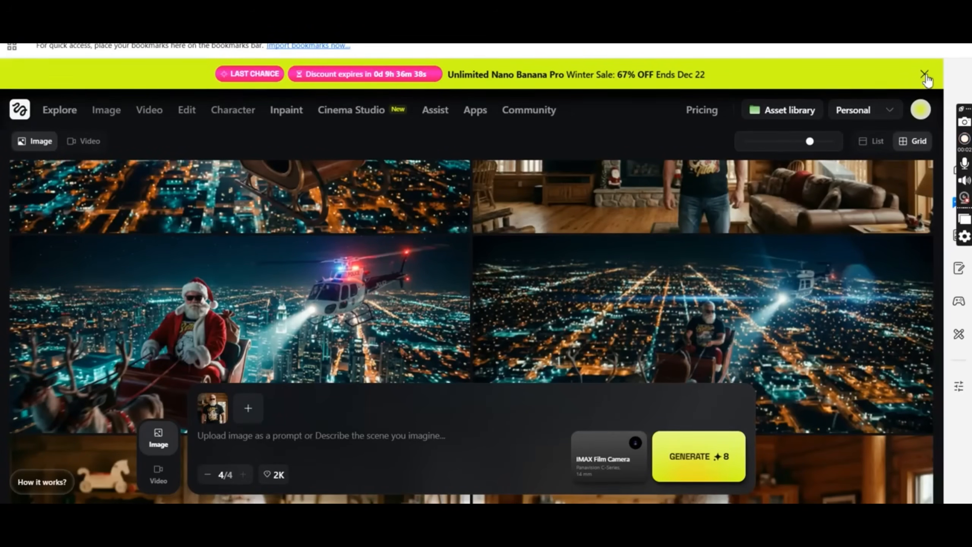
Prompt a cinematic low-angle close-up of Santa leaving a burning building holding a baseball bat.
click(924, 74)
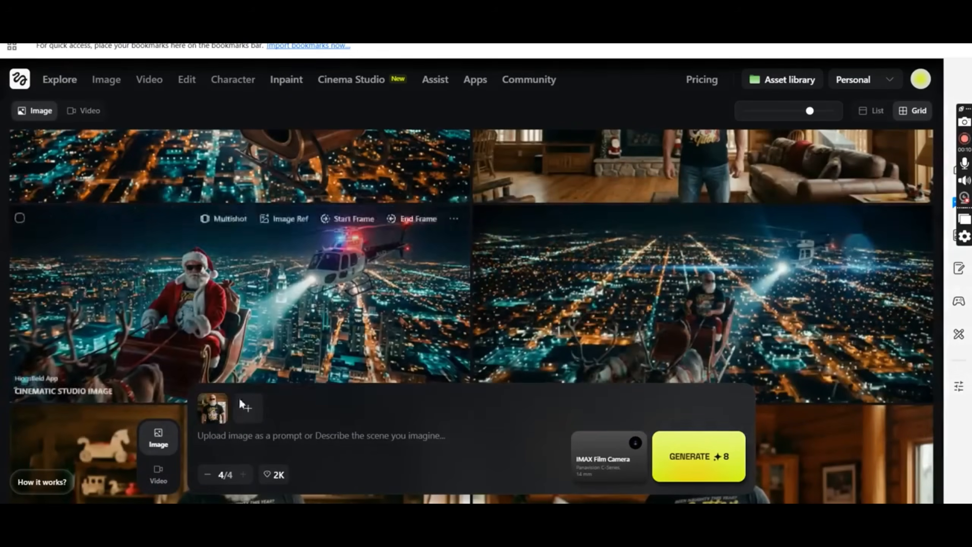
text(cinematic low)
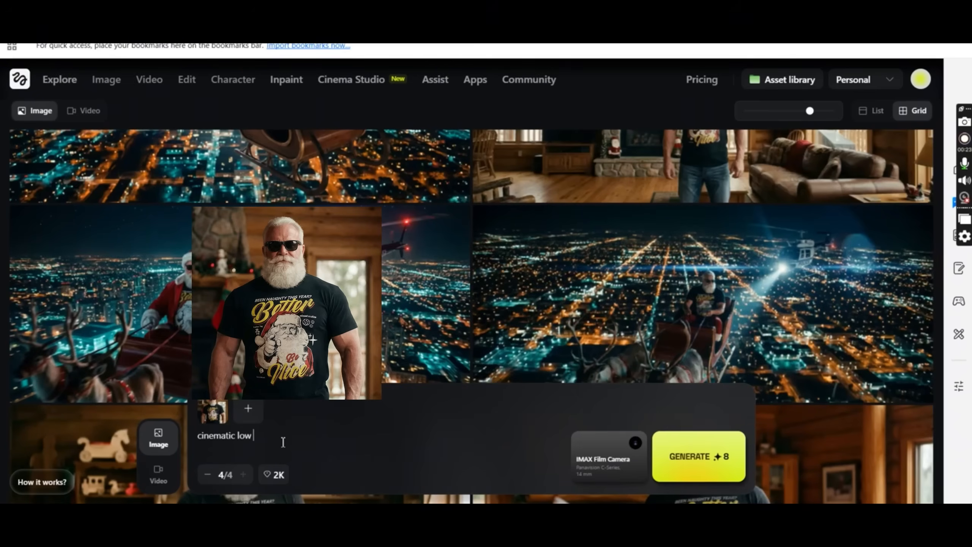
text(angle)
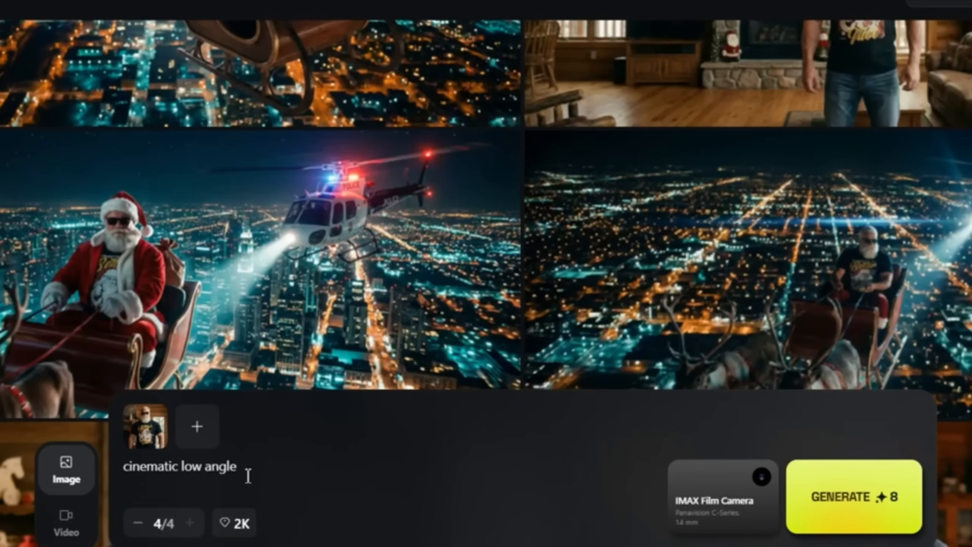
text(. close up scen)
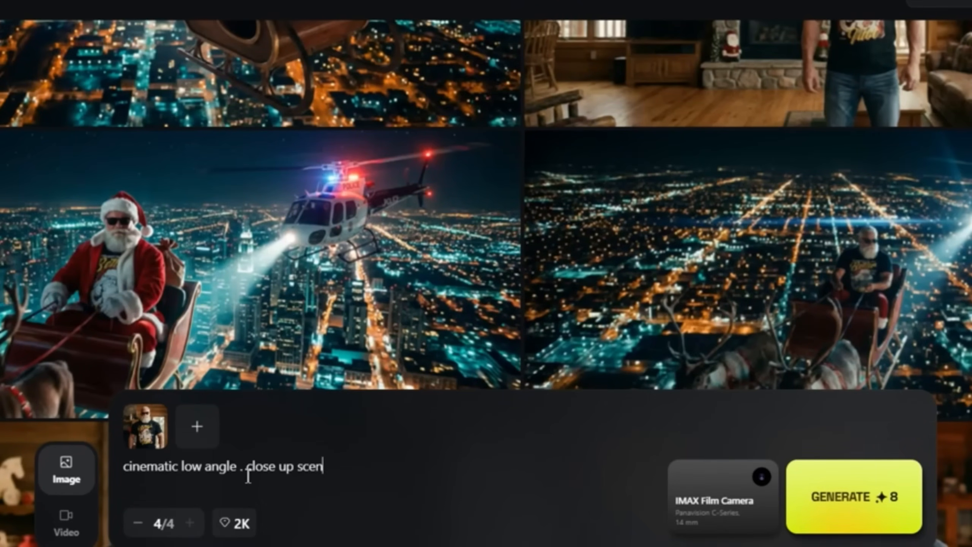
text(e)
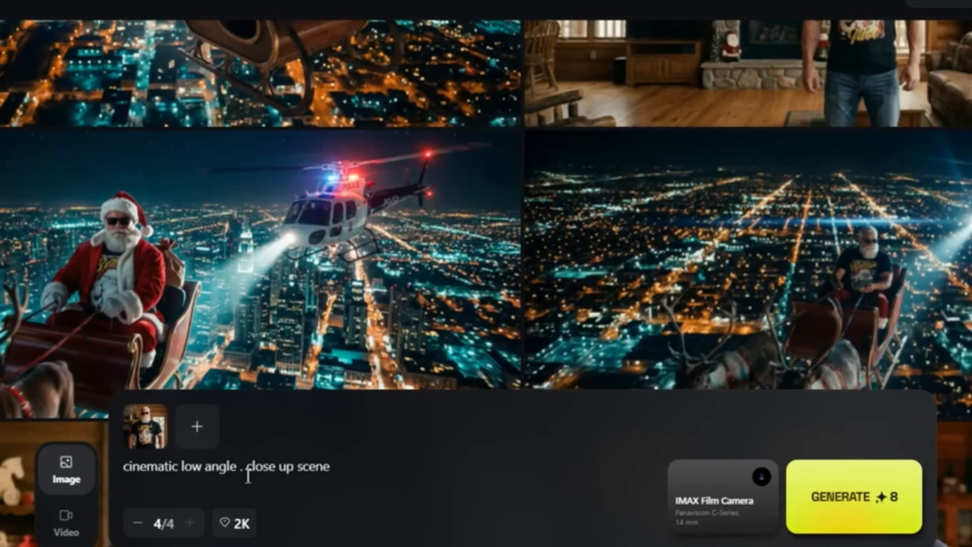
text(of Santa coming out of a burning gbuilding)
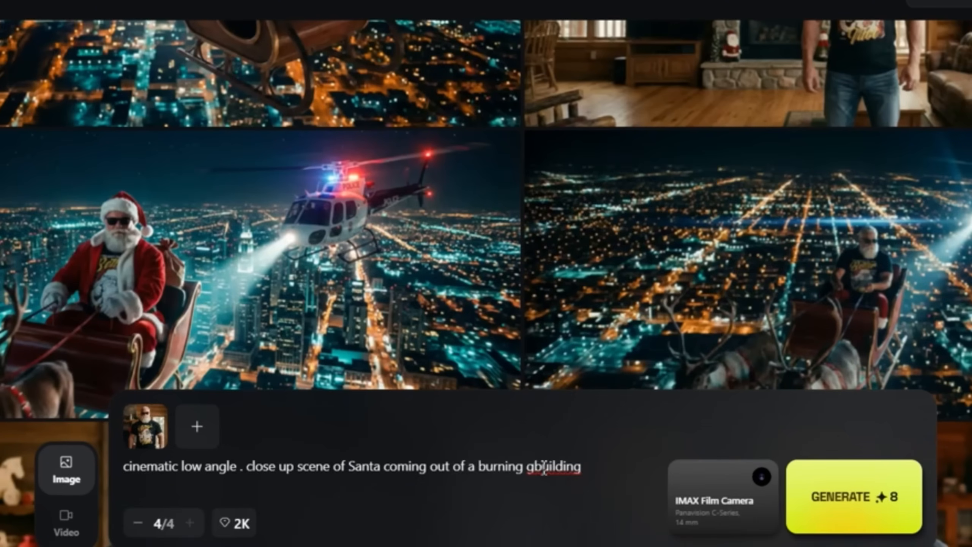
text(, with a baseball bat in one of his hands)
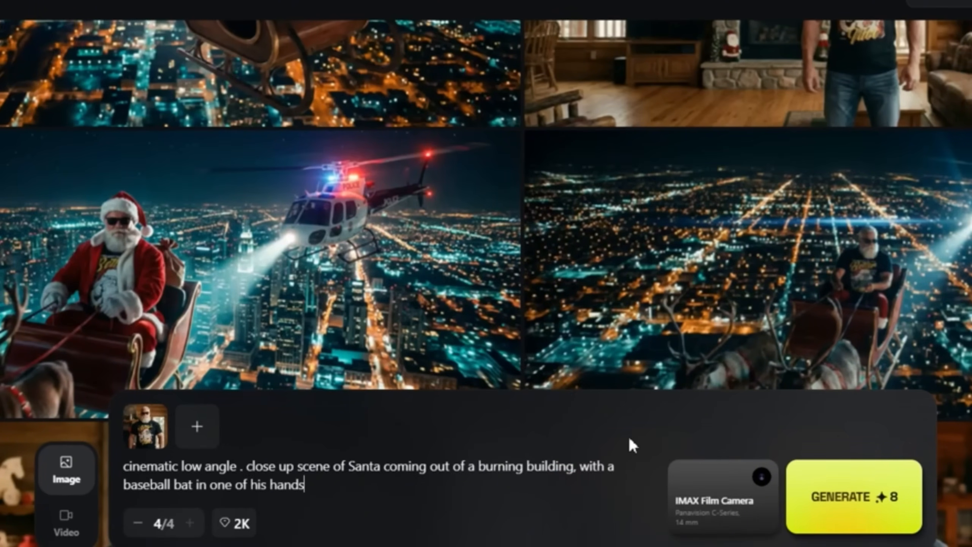
Set the camera to Arri Alexa 35 with Canon K-35 lens and generate the images.
click(723, 496)
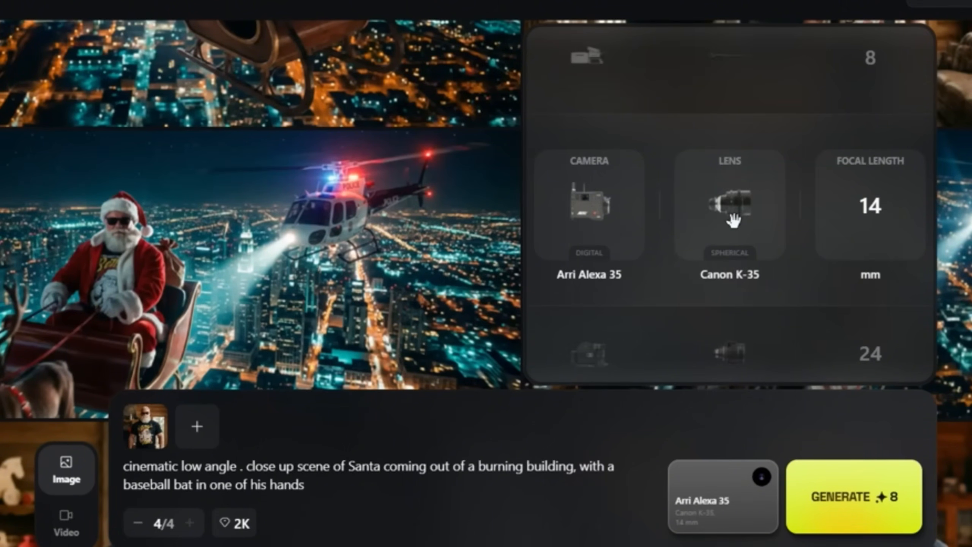
mouse_move(883, 497)
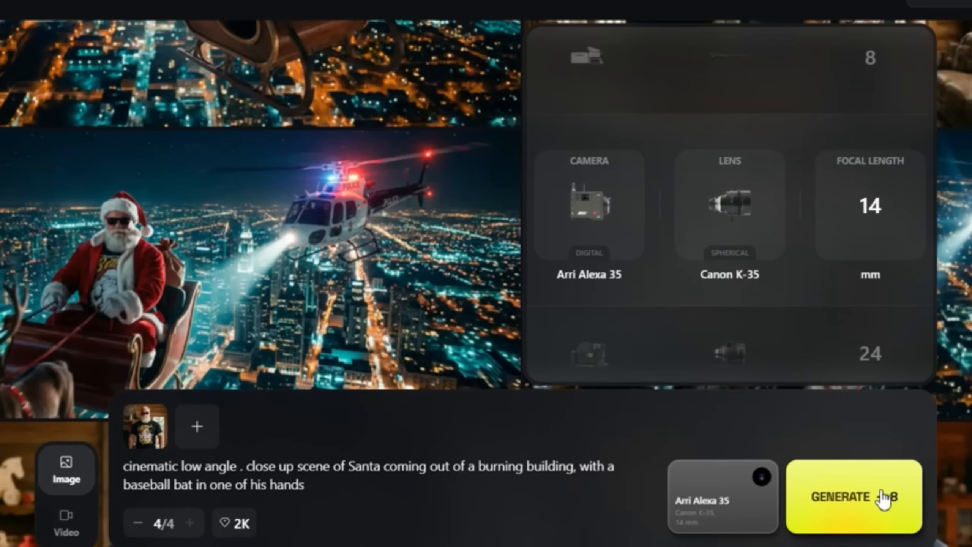
click(852, 496)
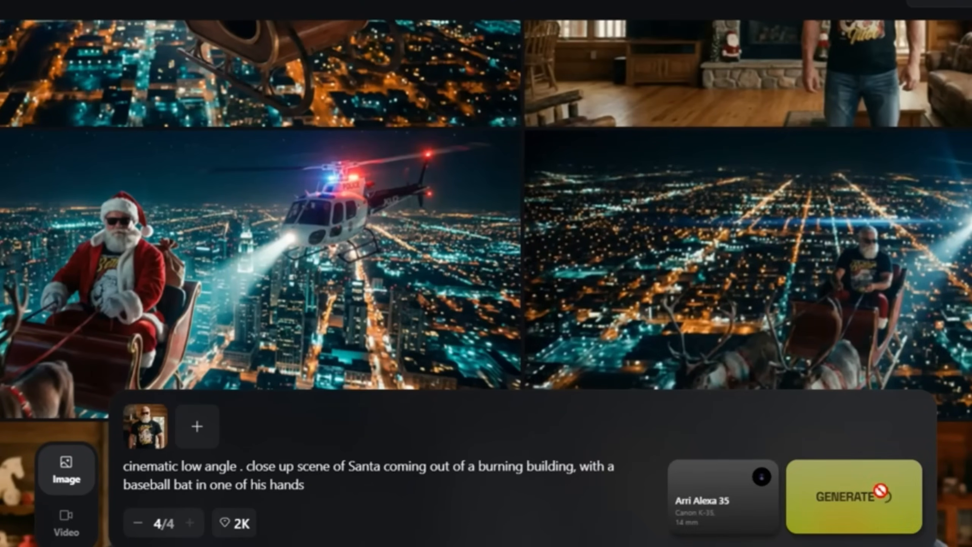
click(852, 496)
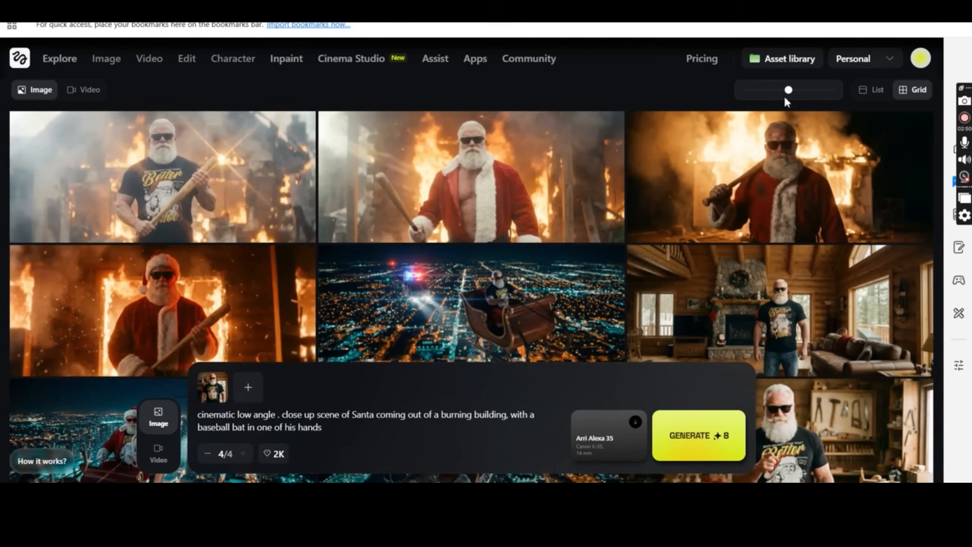
mouse_move(807, 120)
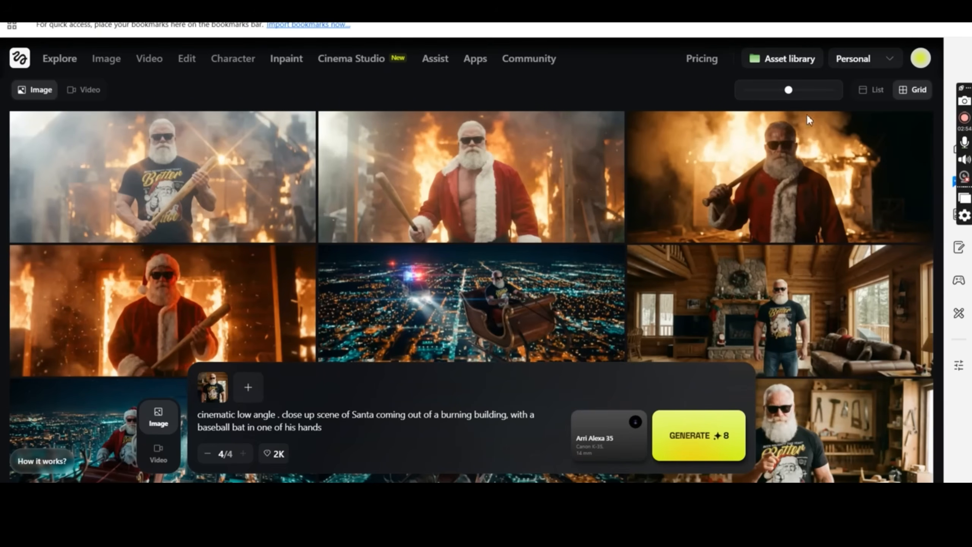
mouse_move(593, 315)
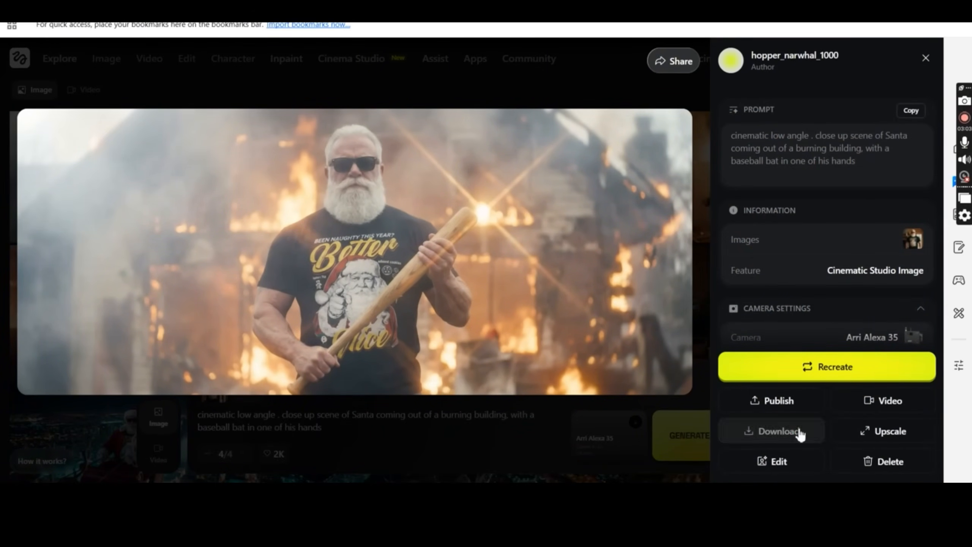
Download the Santa baseball bat image and close its enlarged view.
click(771, 430)
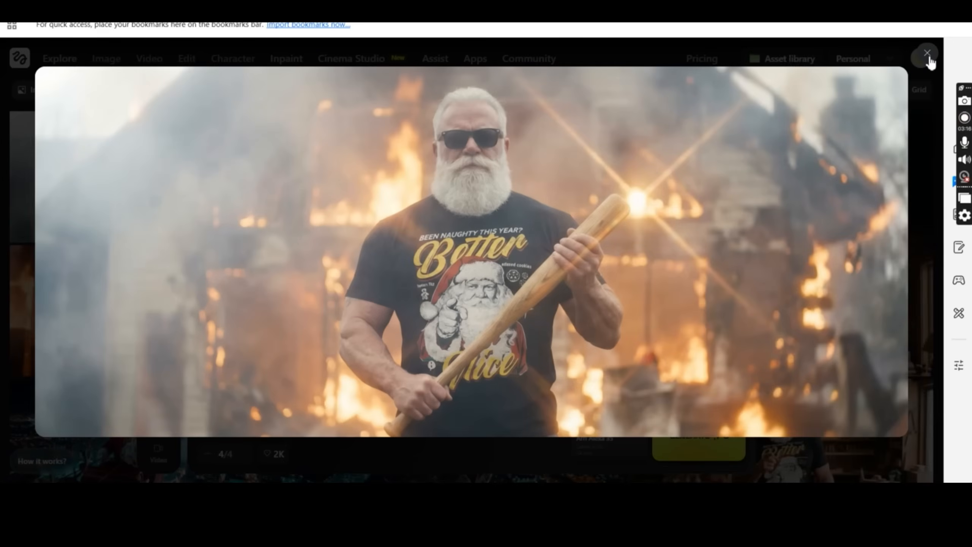
click(928, 54)
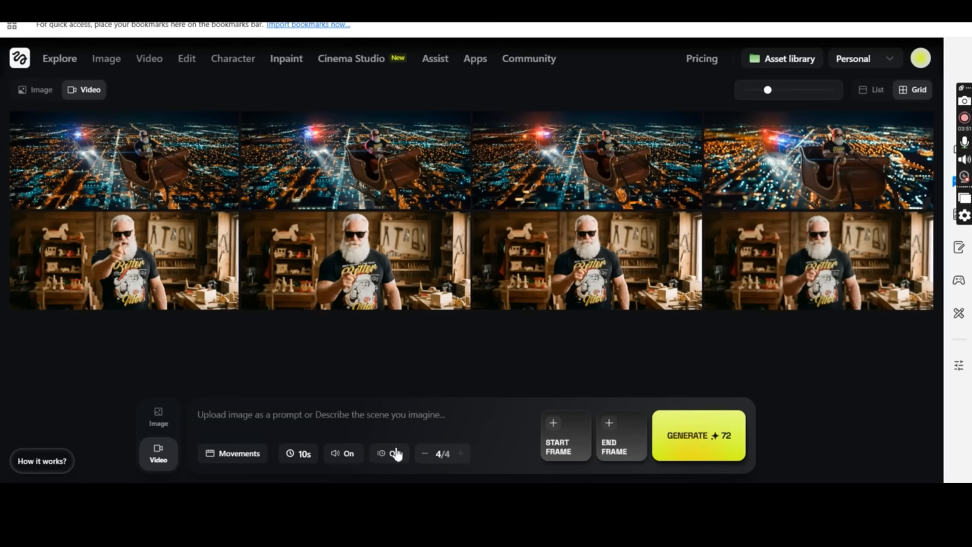
Use the bat-holding Santa image as start frame and choose a Static camera movement.
click(565, 433)
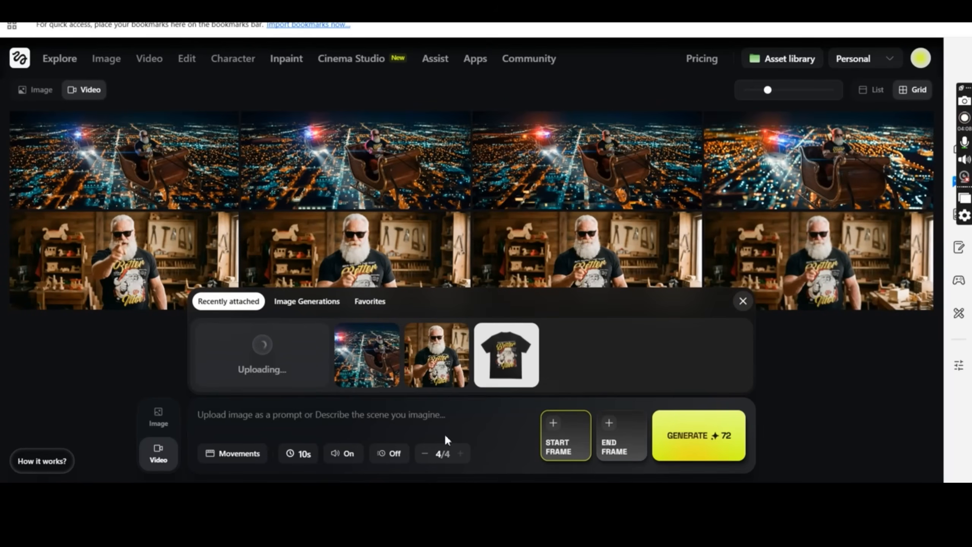
click(239, 453)
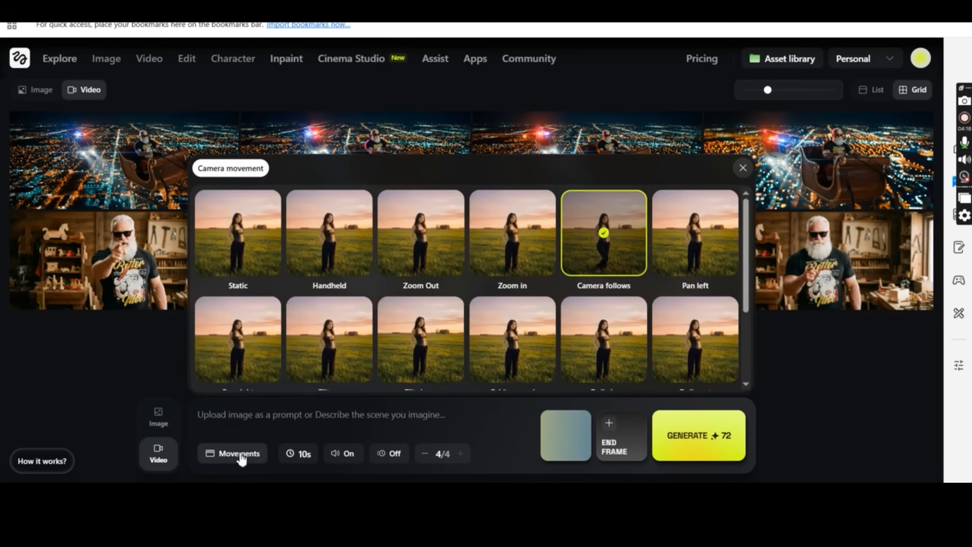
click(238, 232)
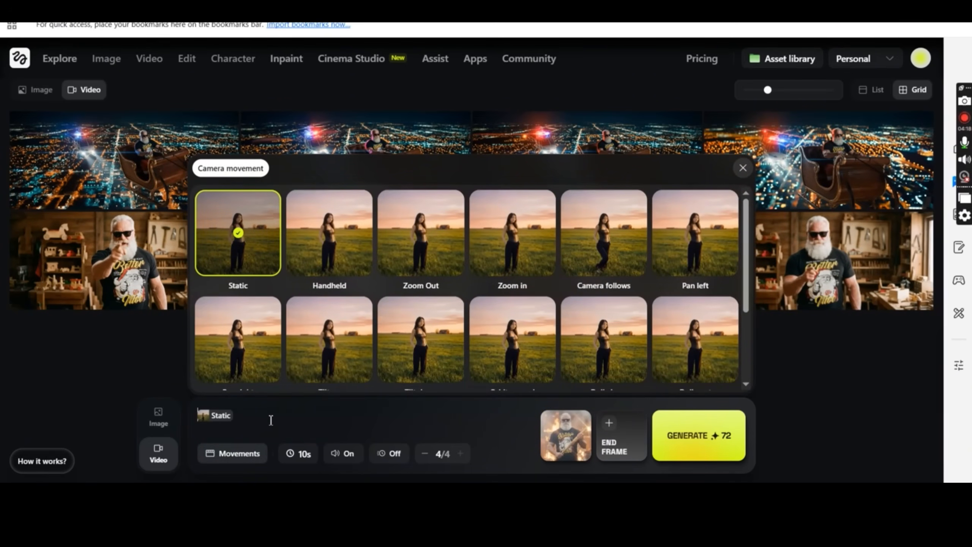
Add the cinematic explosion wording to the prompt and generate the Santa explosion video.
click(741, 167)
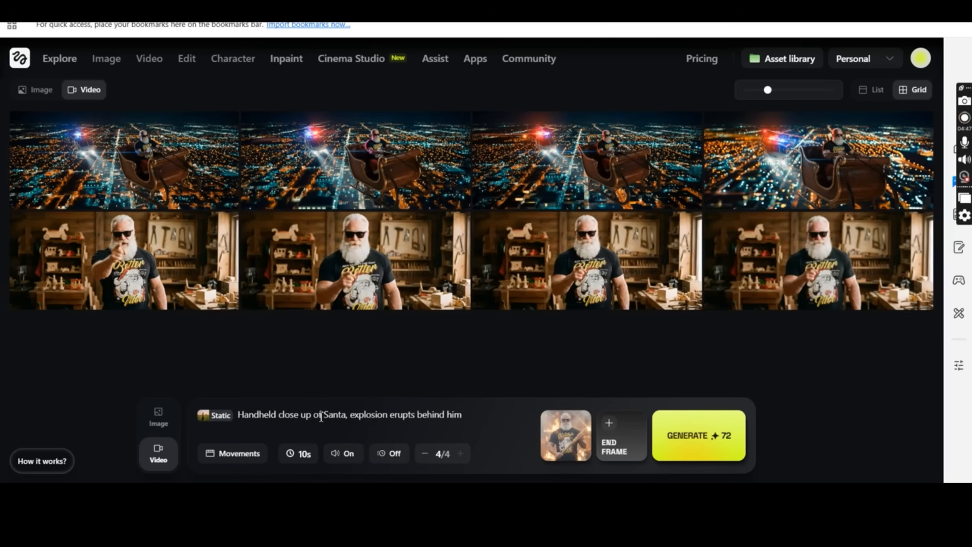
text(,)
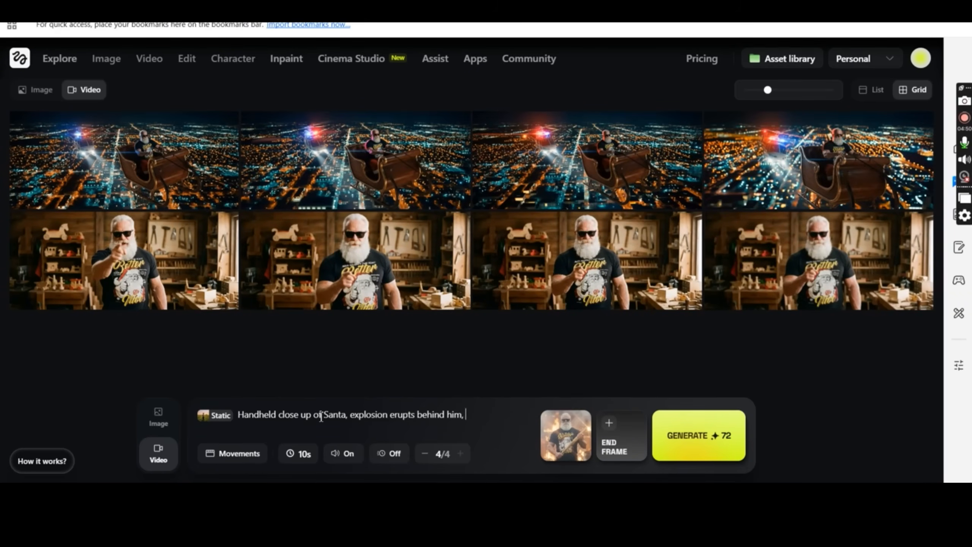
text(cinemarti)
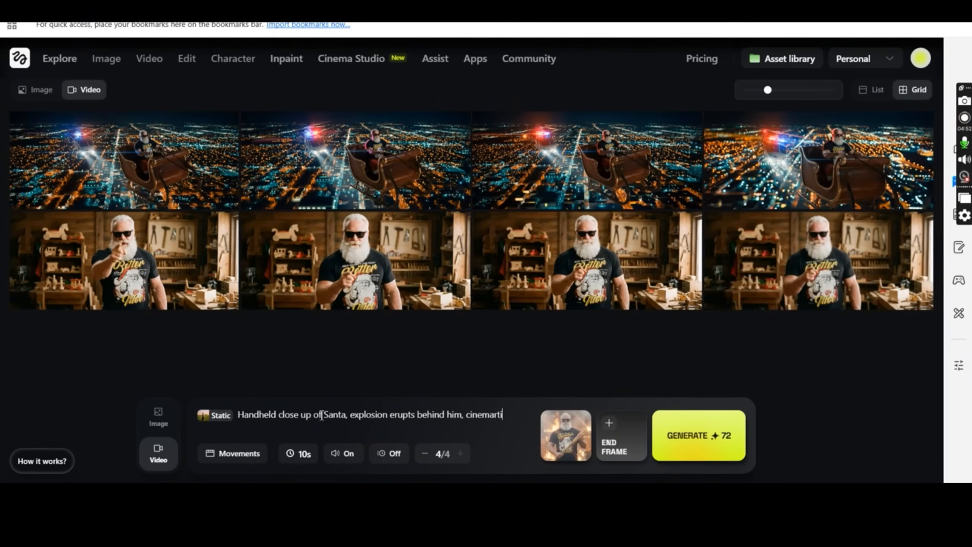
key(Backspace)
text(c, hyper realism)
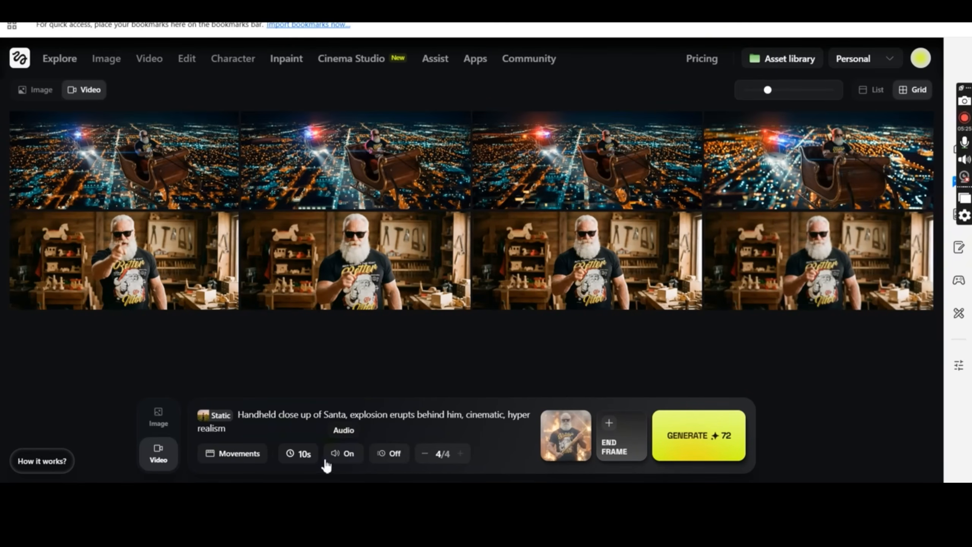
click(697, 434)
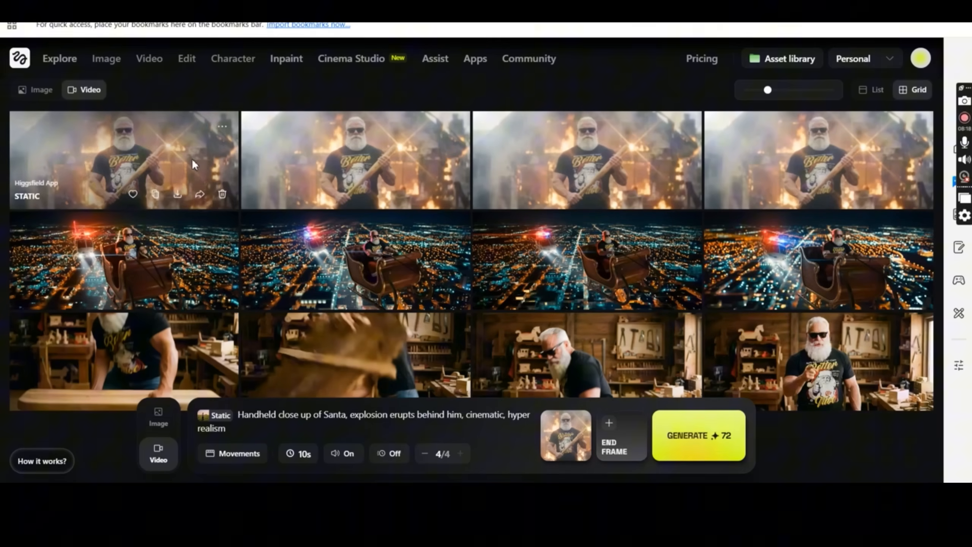
click(123, 160)
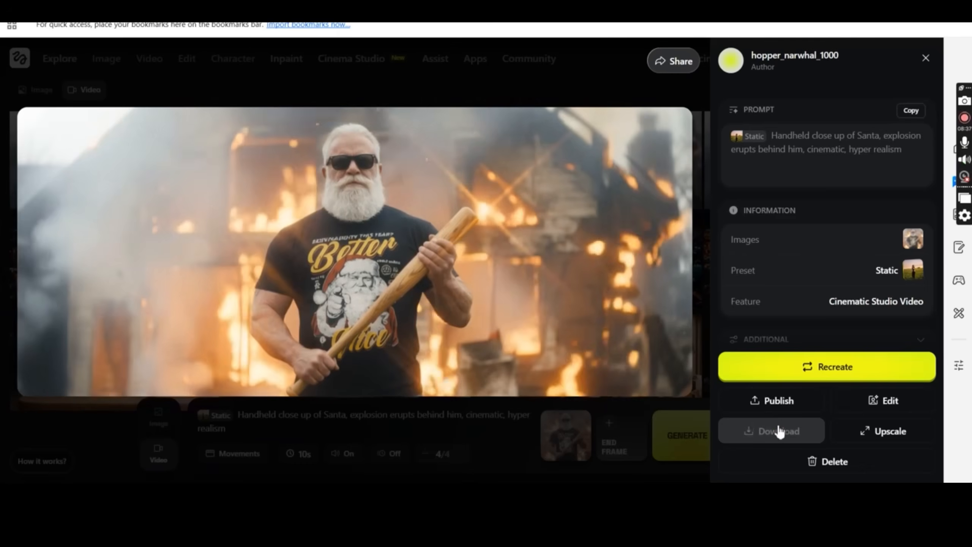
click(777, 430)
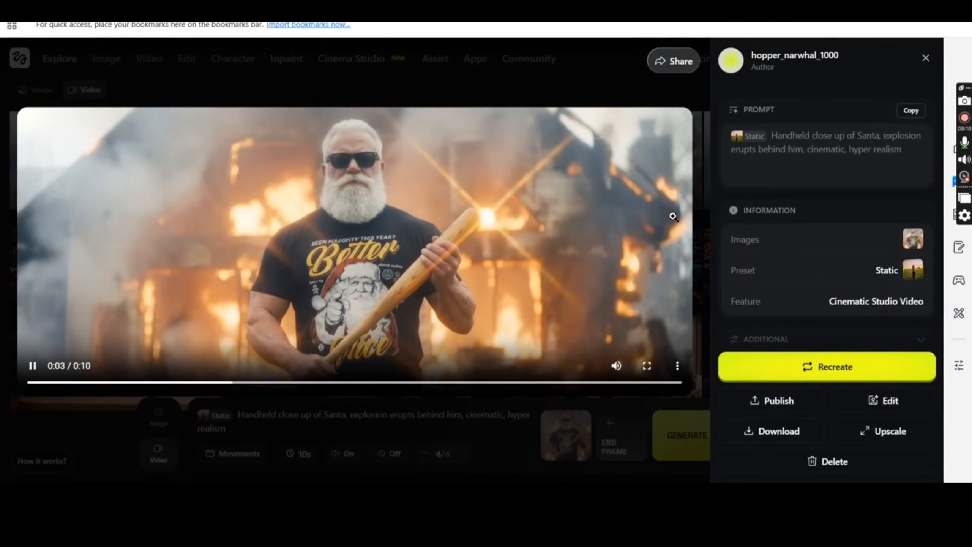
click(925, 58)
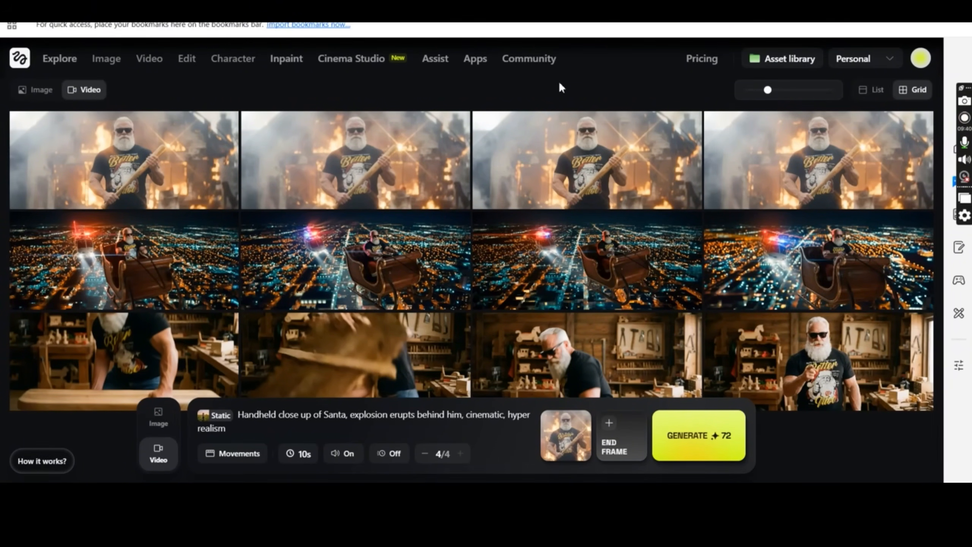
Swap the camera movement to Drone shot and generate the Santa explosion video again.
click(239, 454)
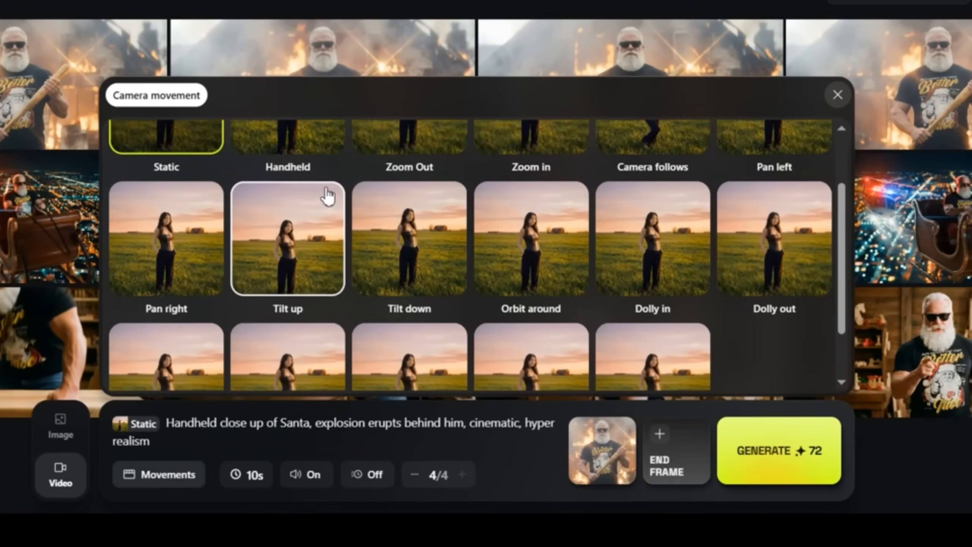
scroll(down, 3)
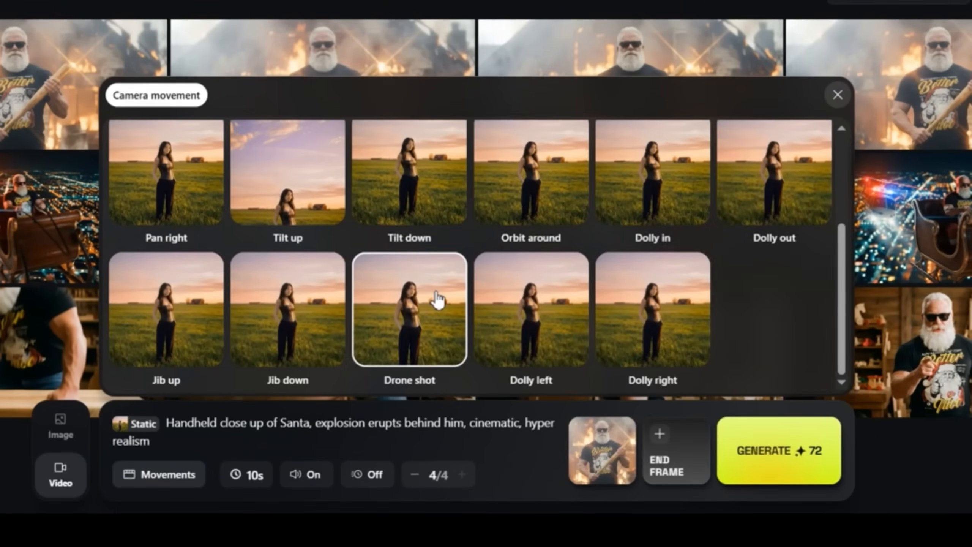
click(408, 309)
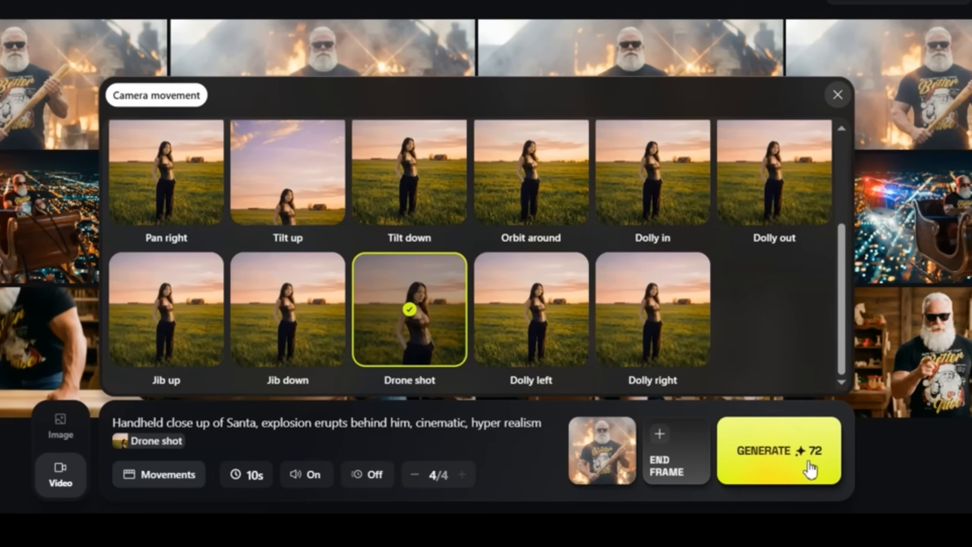
click(778, 450)
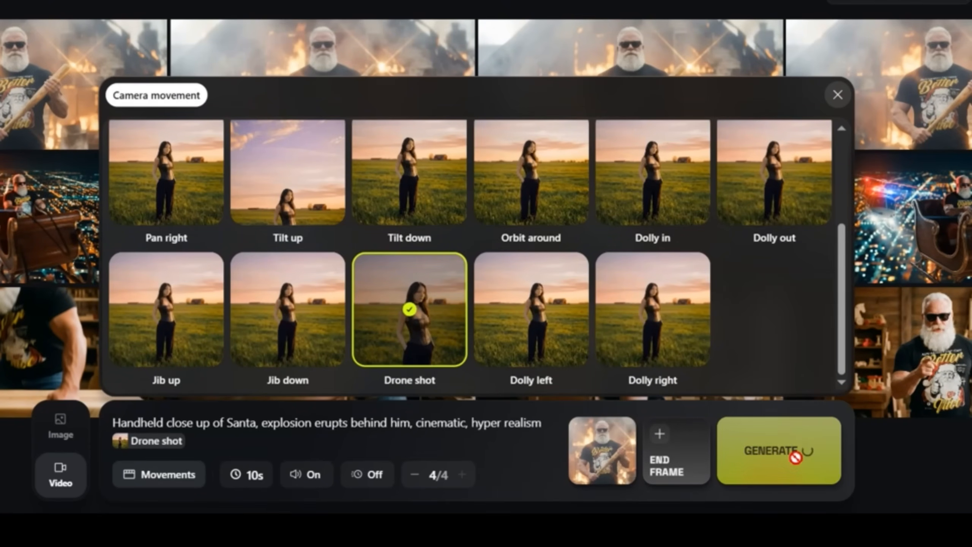
click(777, 450)
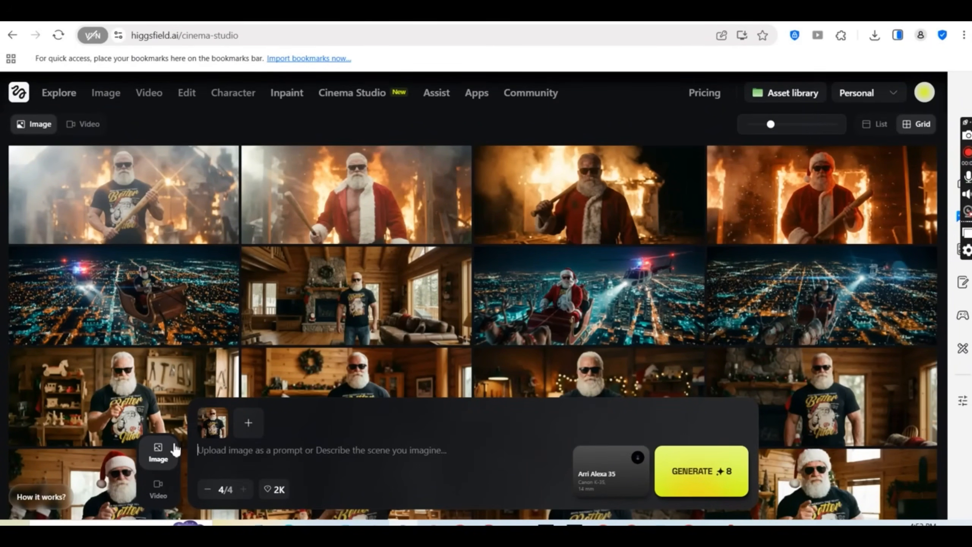
Write the interior prompt: Santa in casual clothes seen from behind the couch.
text(Interior shot)
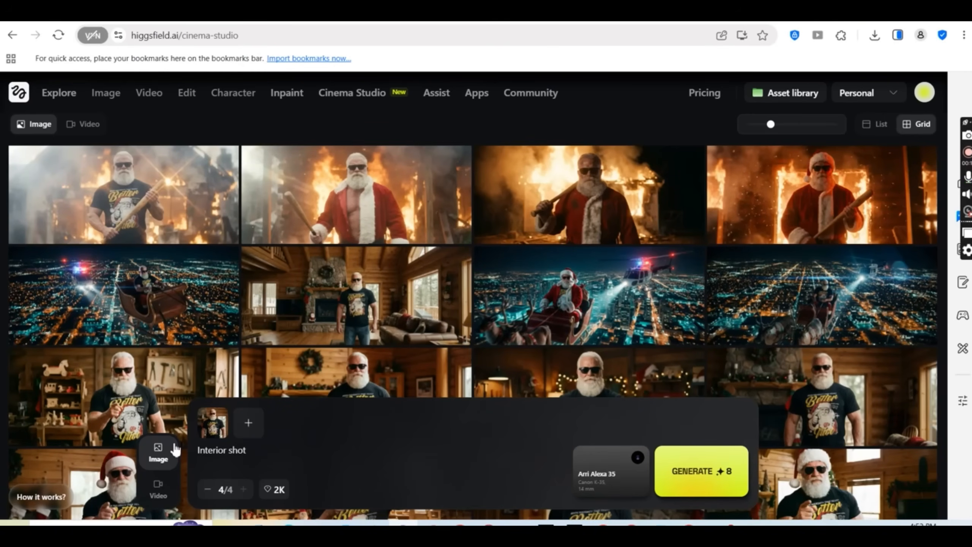
click(241, 449)
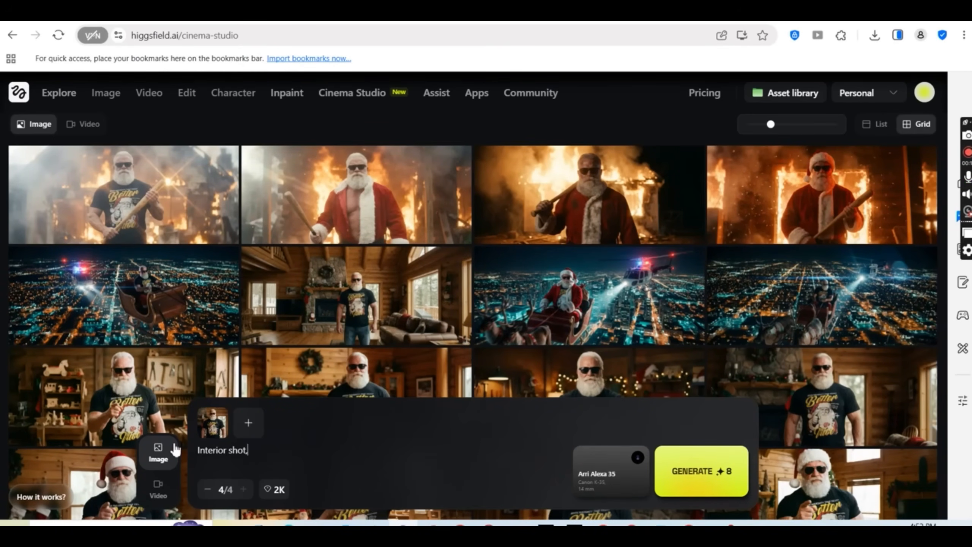
text(santa)
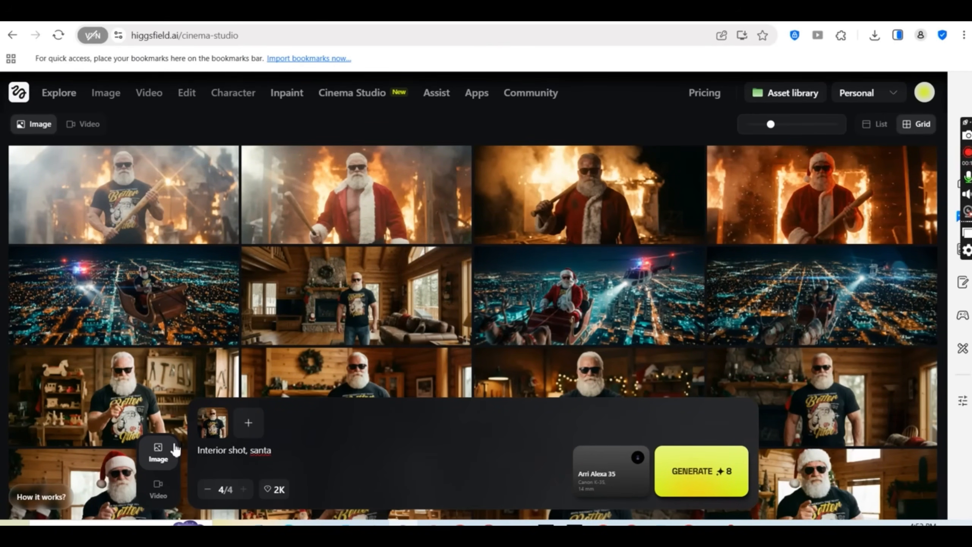
text(in casual clo)
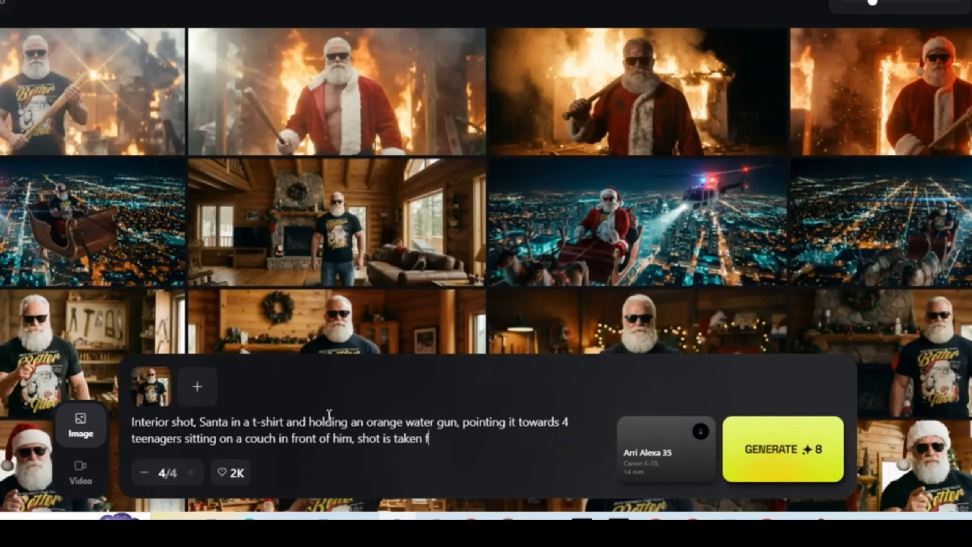
text(rom behind the)
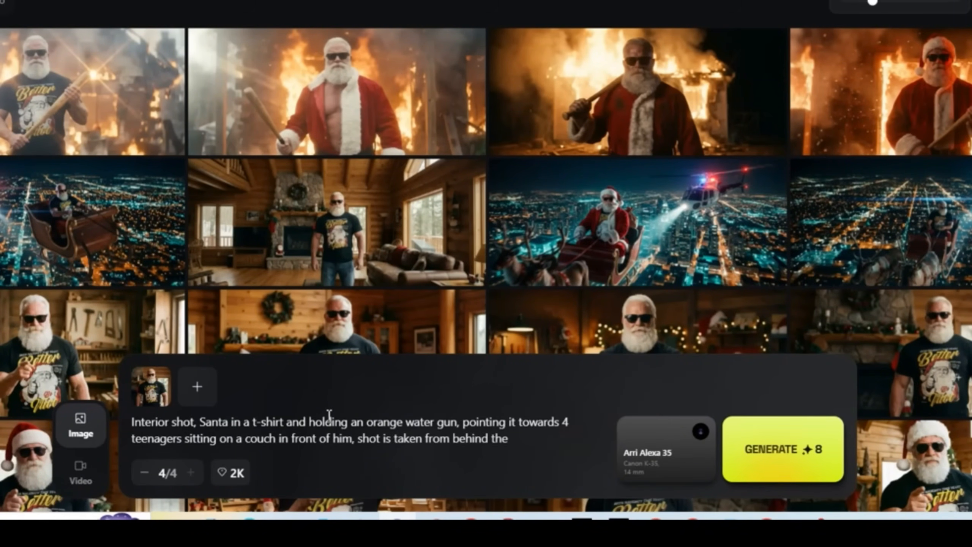
text(couch facing Santa,)
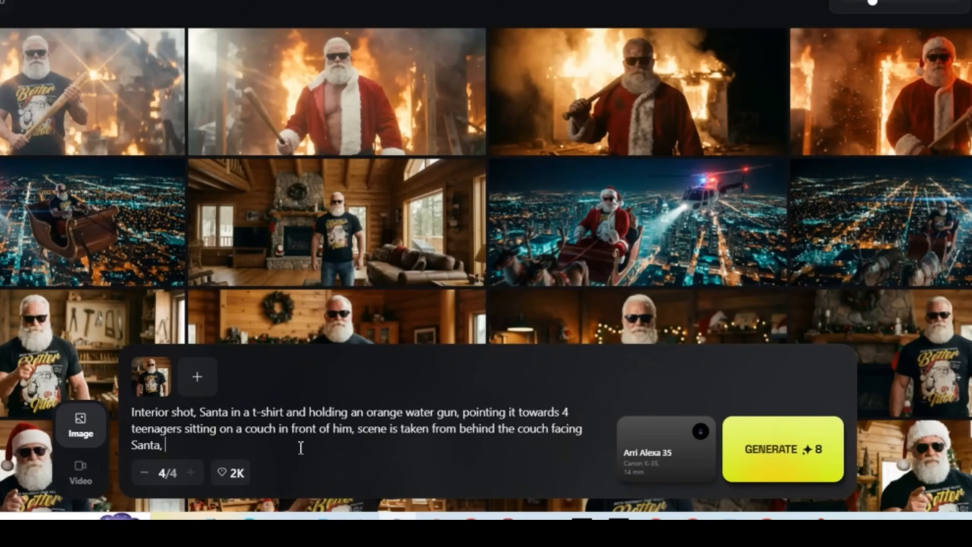
Add 'inside a wooden cabin, christmas vibe' and select 'christmas' to recapitalise it.
text(inside a wooden cabin, christmas vib)
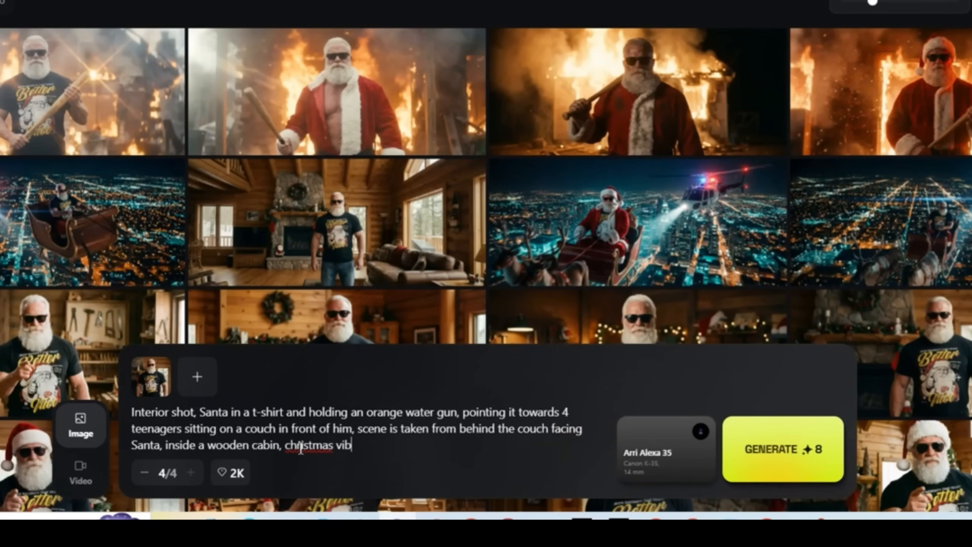
double_click(308, 444)
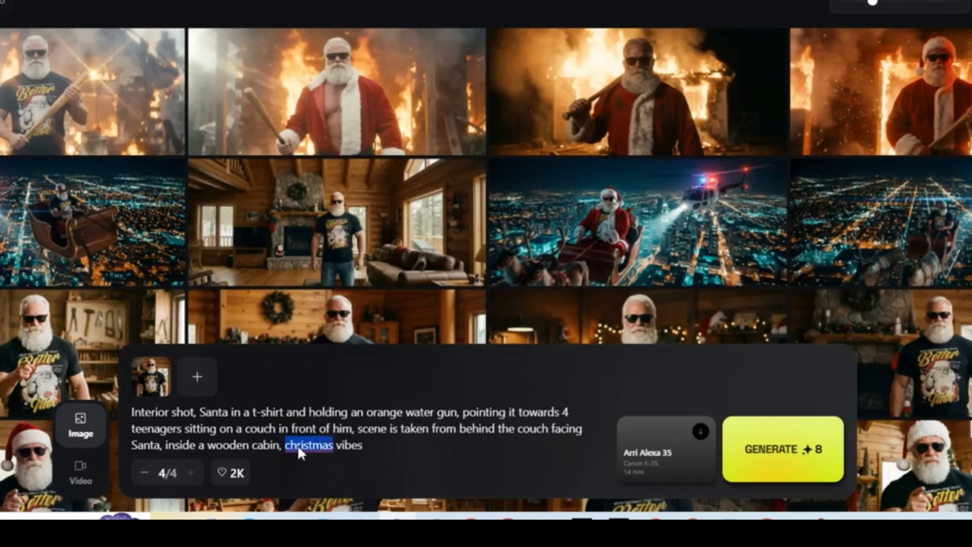
click(666, 450)
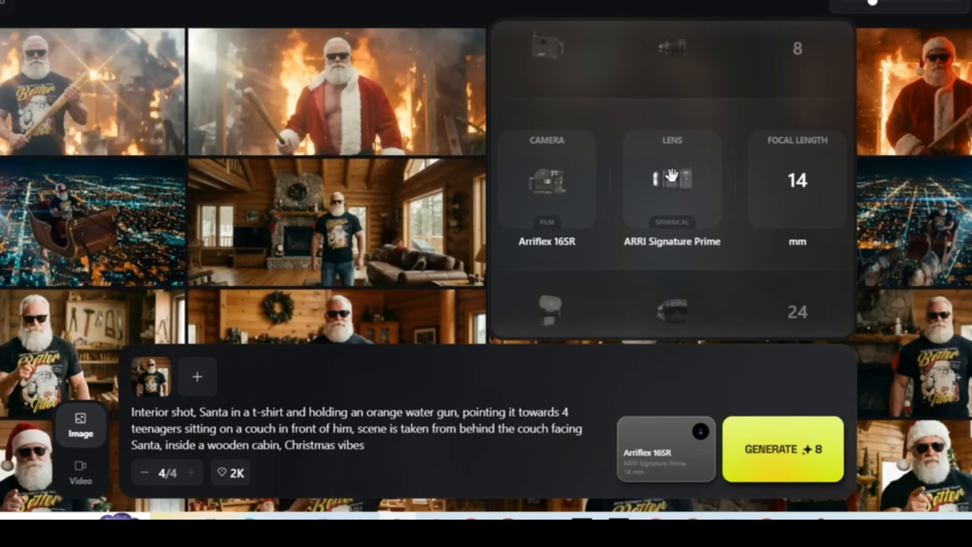
mouse_move(719, 201)
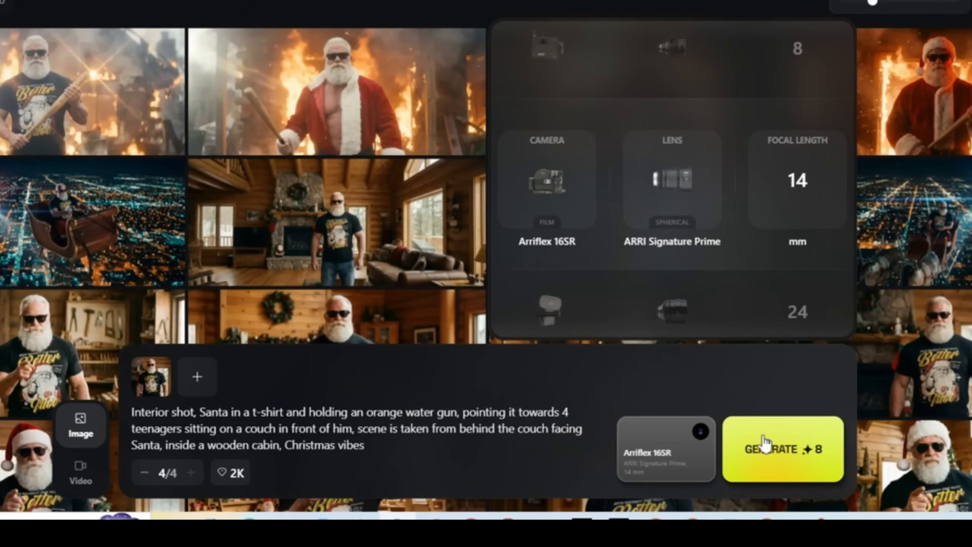
Generate four images from the water-gun cabin prompt.
click(782, 449)
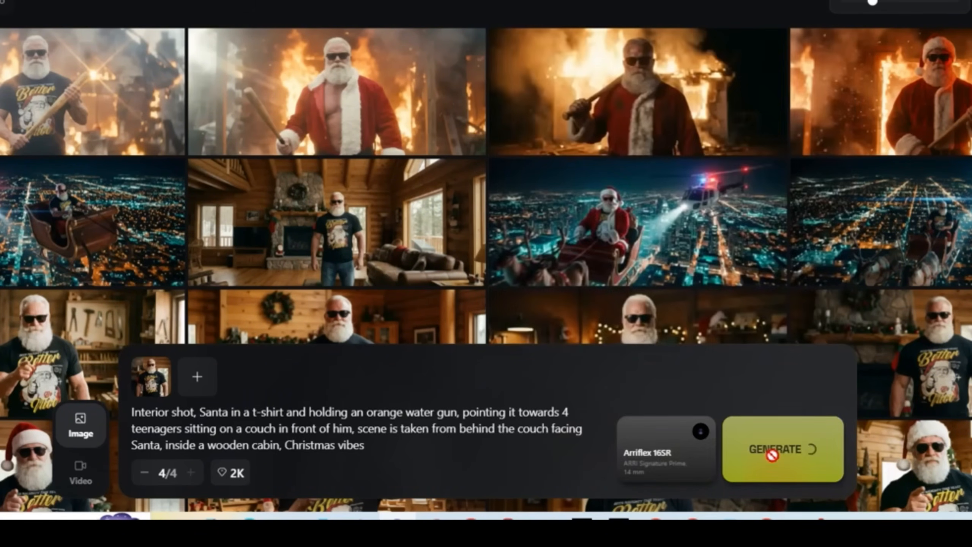
Wait for the cabin images to finish and download one of them.
click(782, 449)
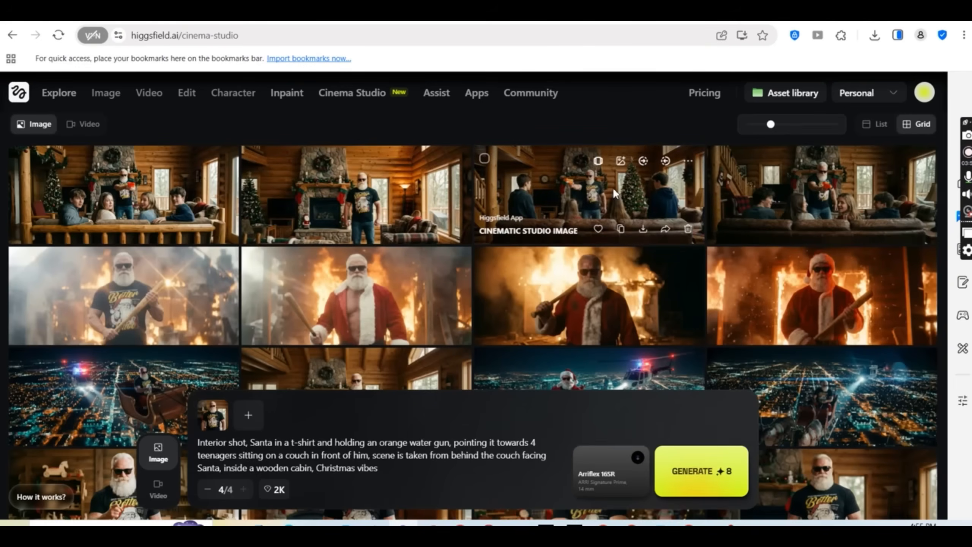
click(588, 194)
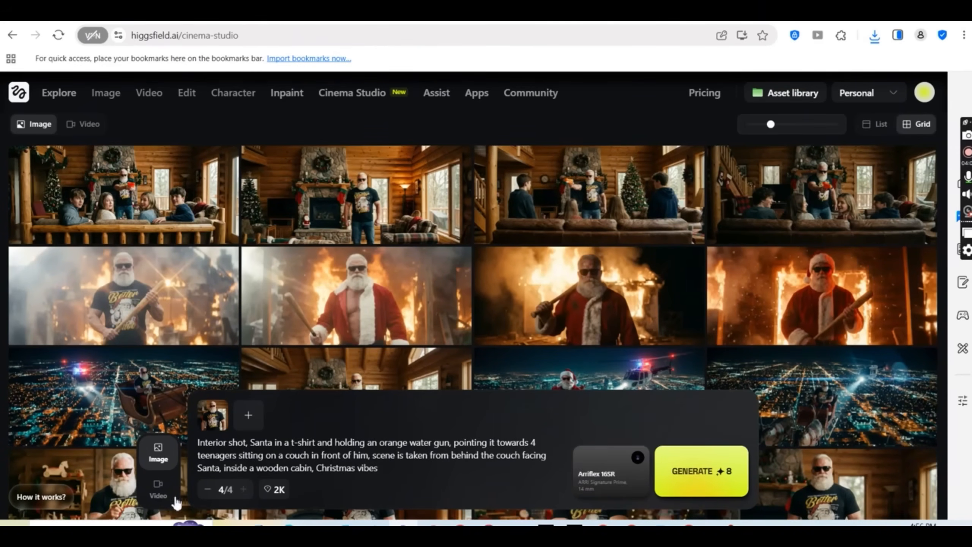
In Video mode, write the chaotic handheld prompt of Santa pointing a water gun shouting 'You better be nice'.
click(90, 123)
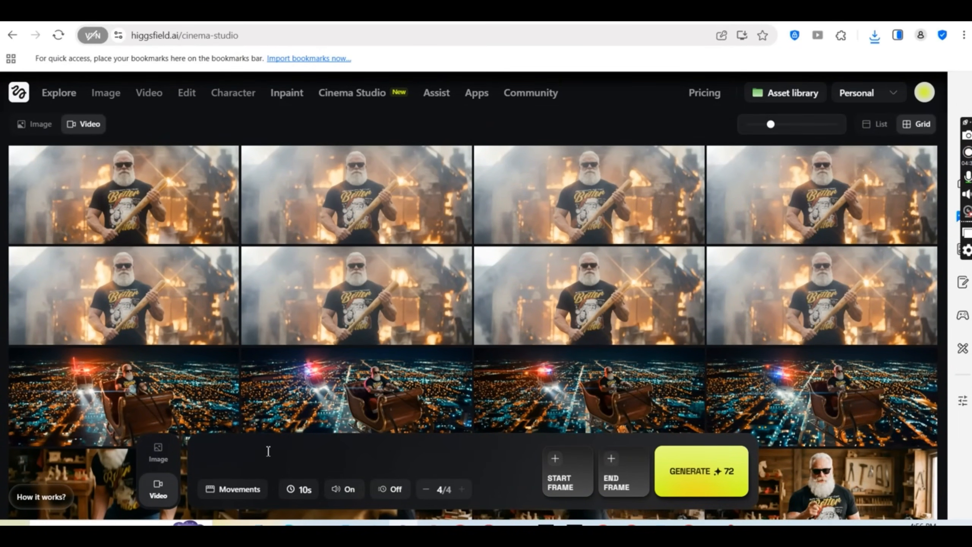
text(chaotic handheld shot)
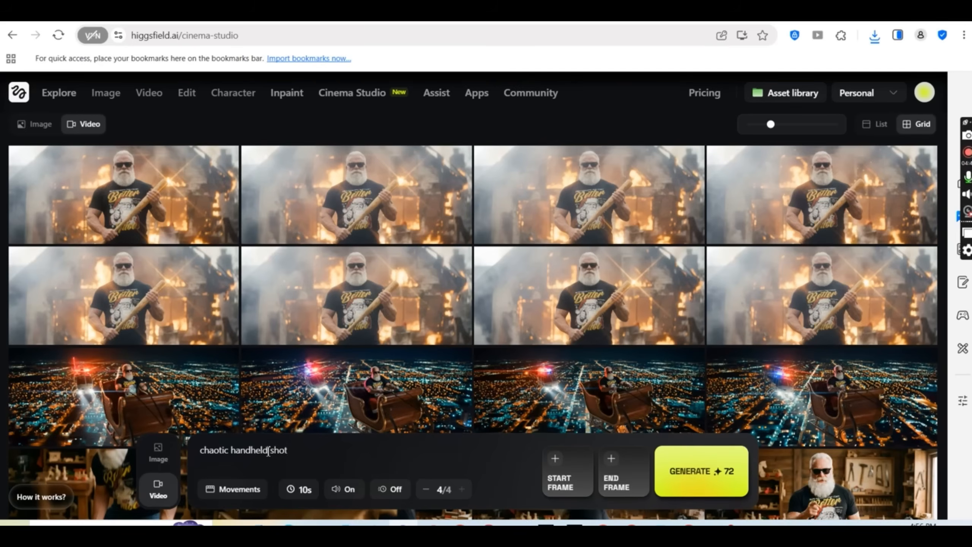
text(: Santa pointing water gun to everyone)
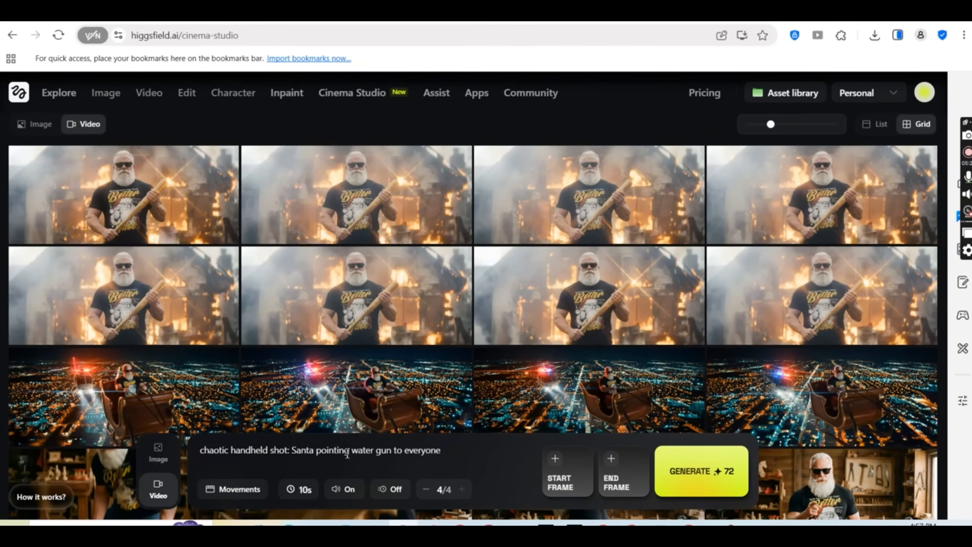
text(, while shouting and smil"You better be nice)
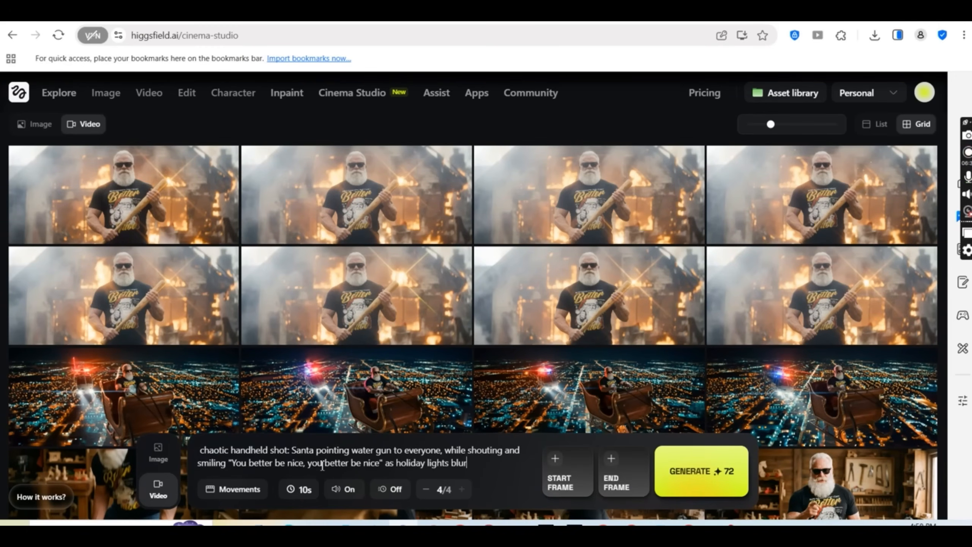
text(partially)
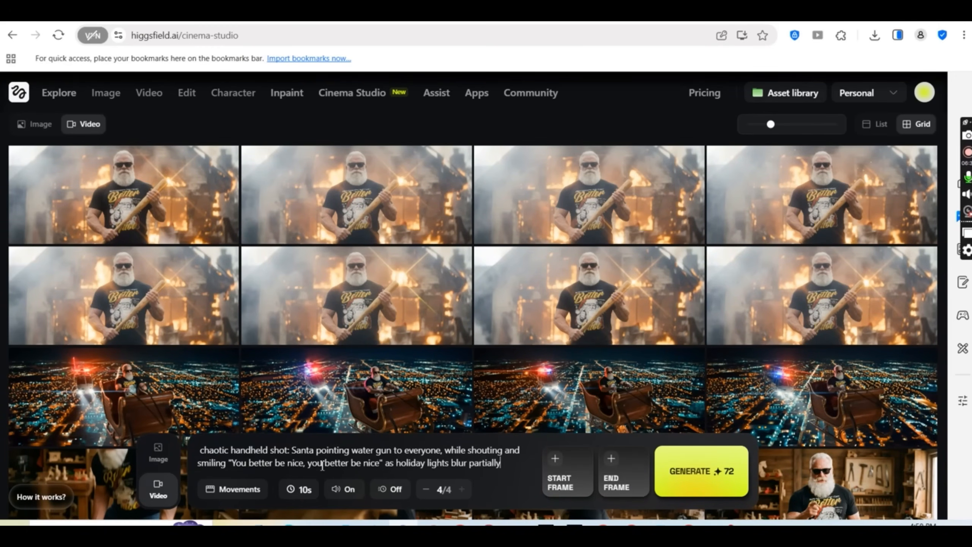
Pick the cabin scene image as the video's start frame.
click(239, 489)
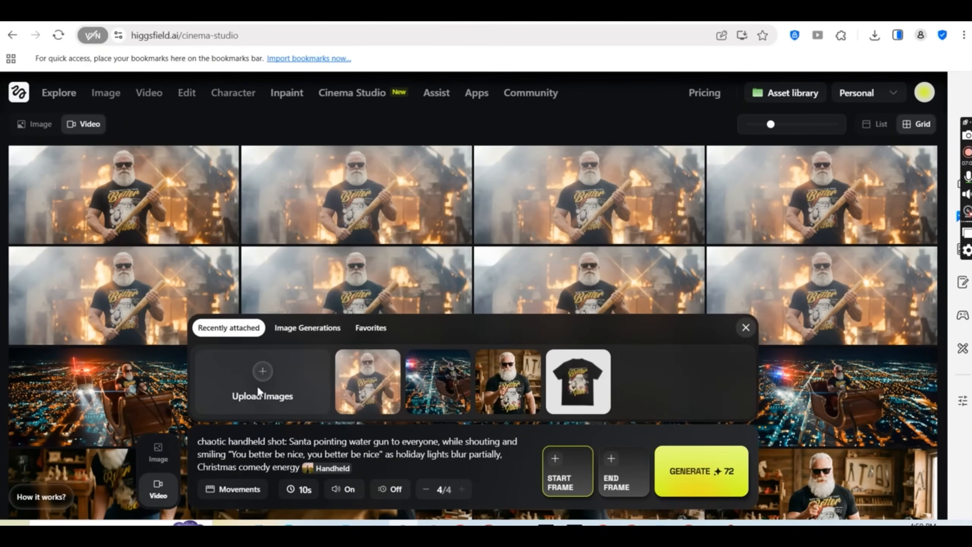
click(261, 381)
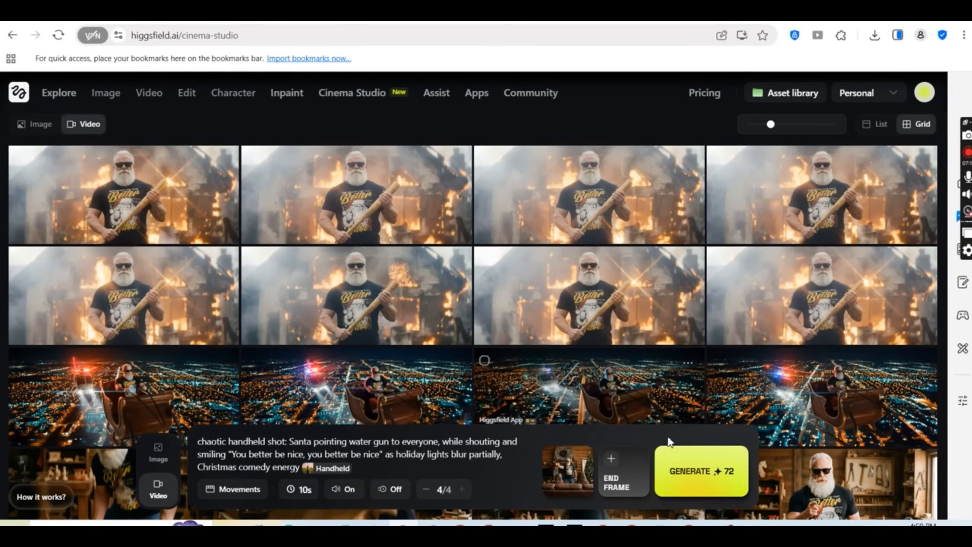
Generate the handheld water-gun video, then send the burning-building Santa image to video creation.
click(700, 471)
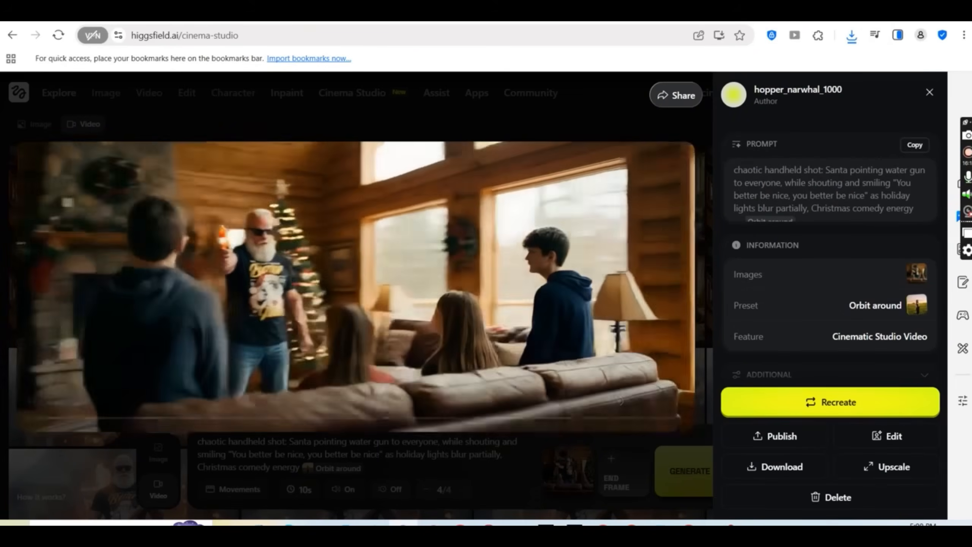
click(929, 92)
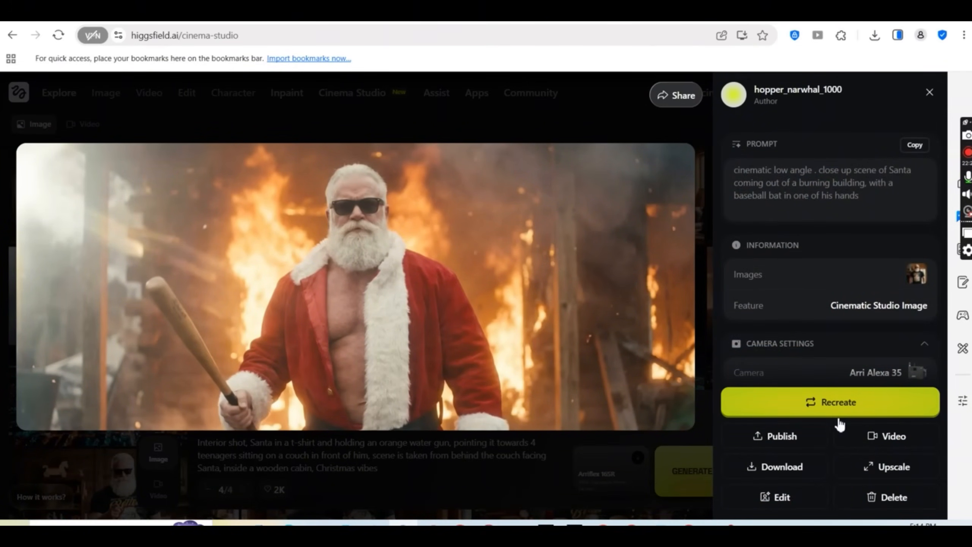
mouse_move(886, 466)
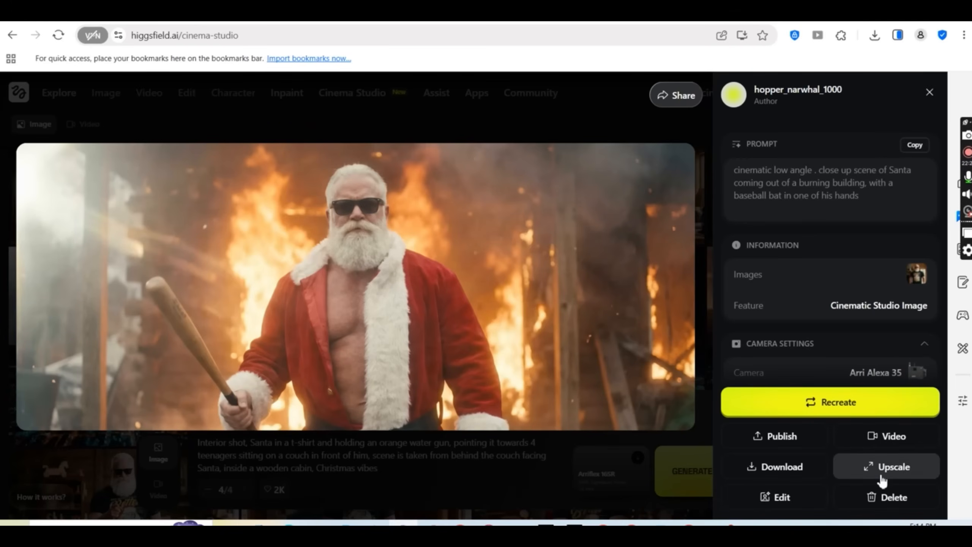
click(929, 92)
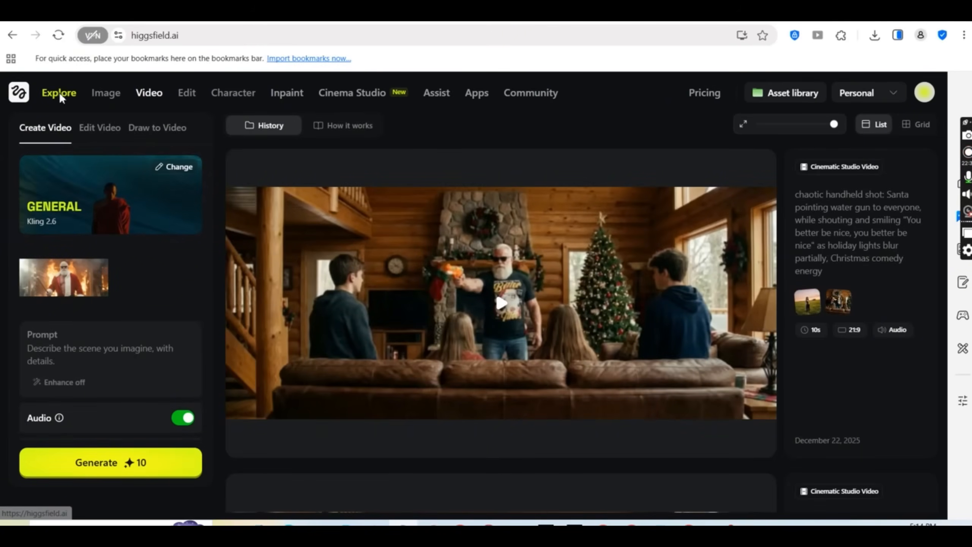
Browse the Explore home page's tools and galleries, then show the Personal workspace list.
click(59, 93)
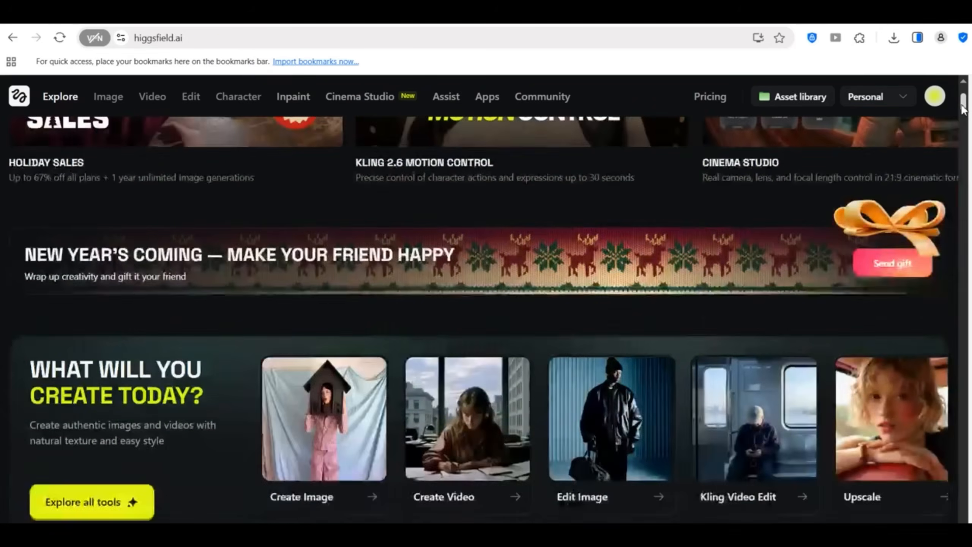
scroll(down, 3)
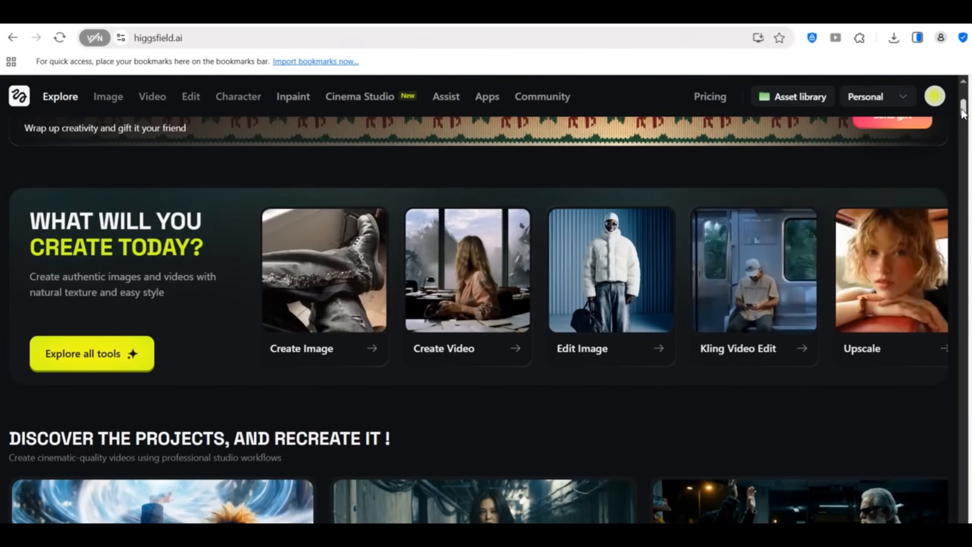
scroll(down, 3)
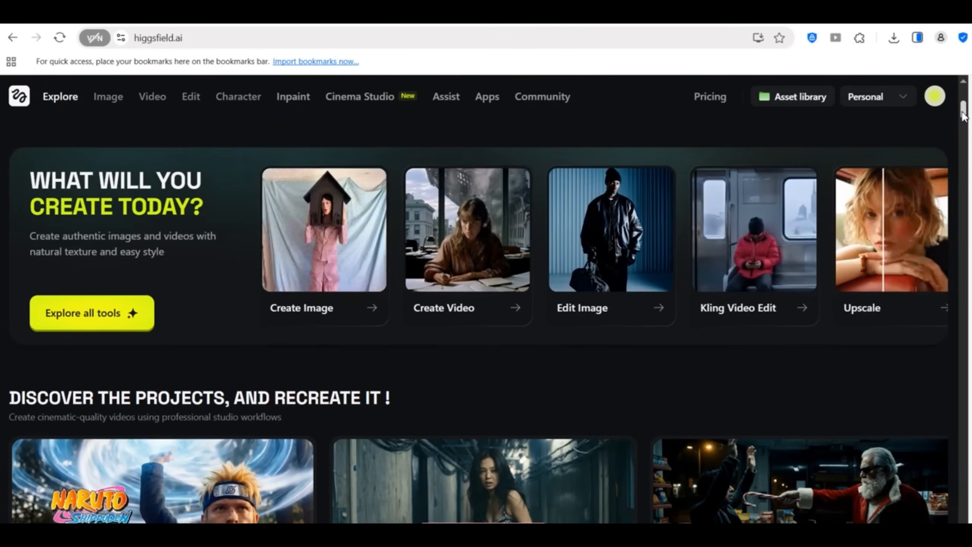
scroll(down, 3)
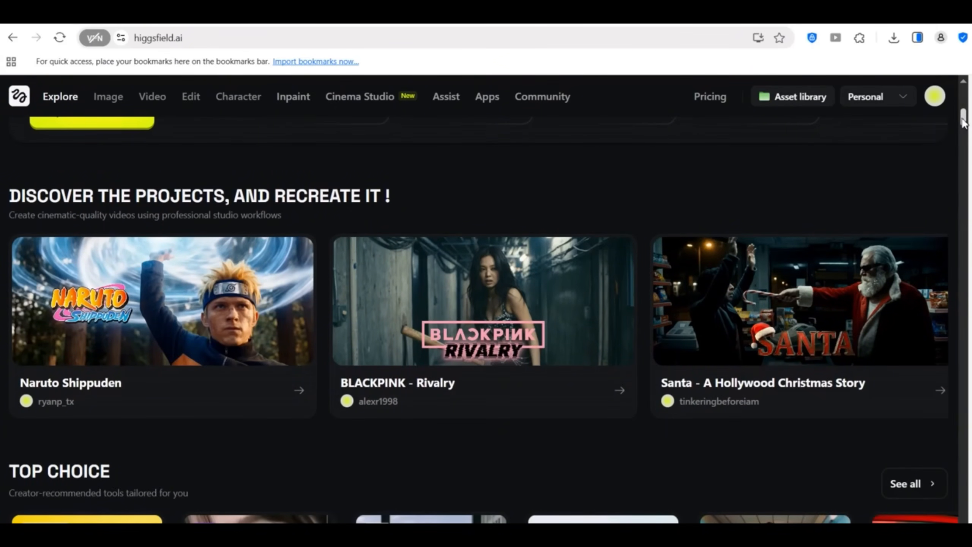
scroll(down, 3)
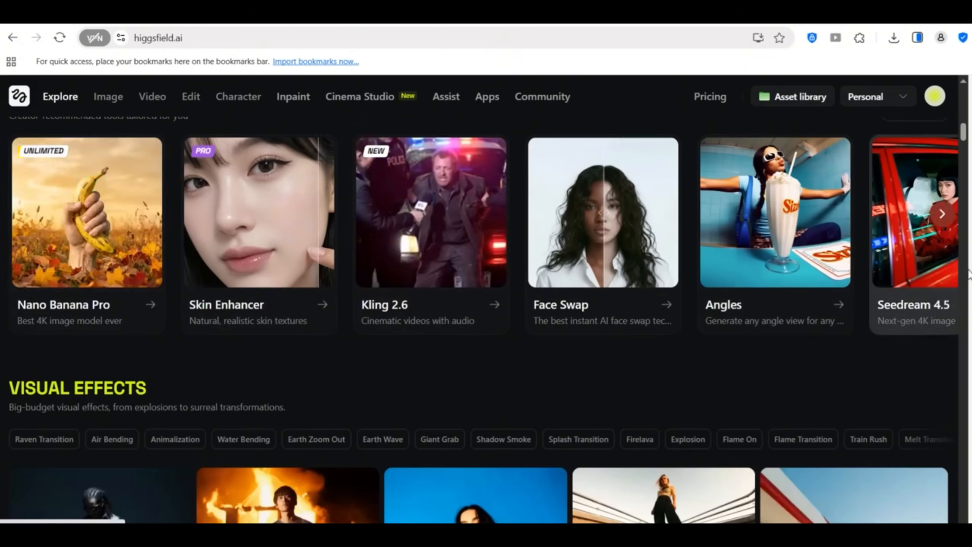
scroll(down, 3)
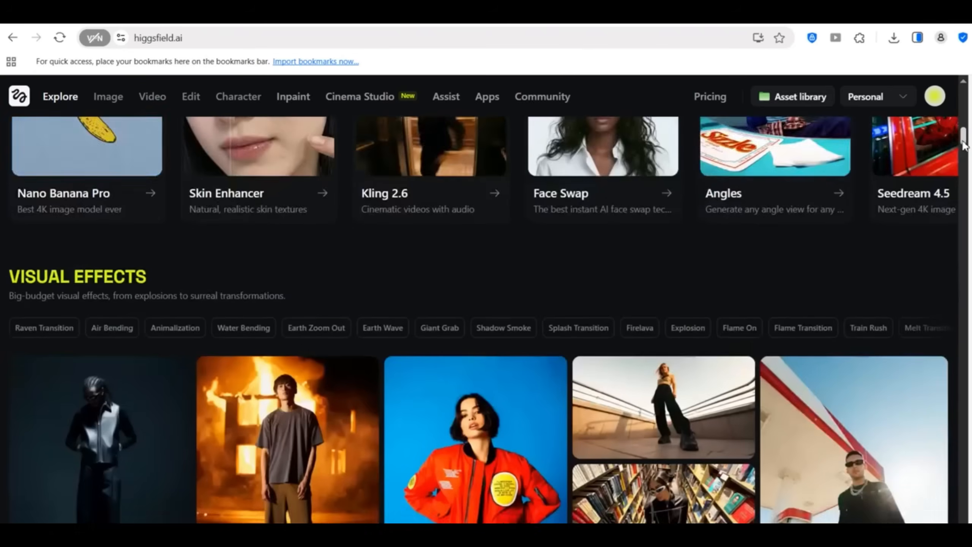
scroll(down, 3)
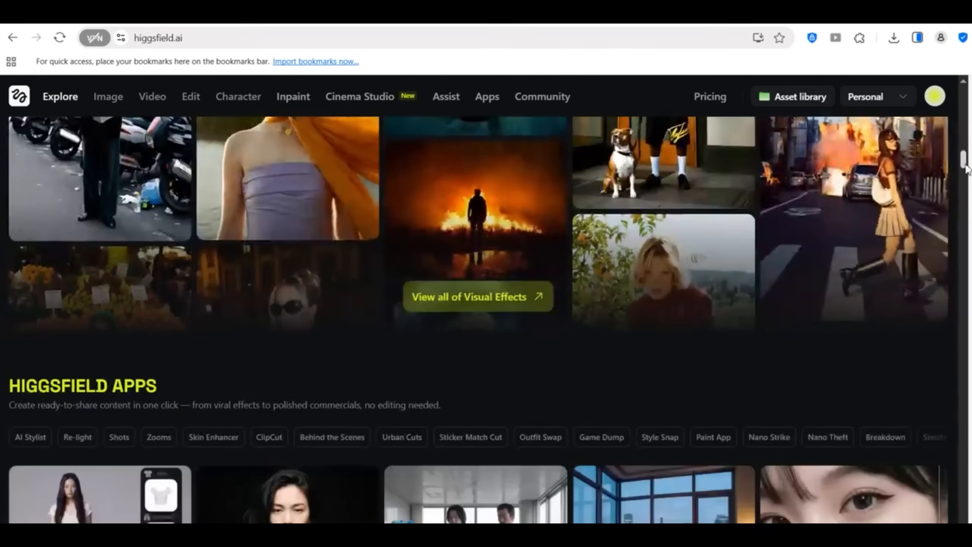
scroll(down, 3)
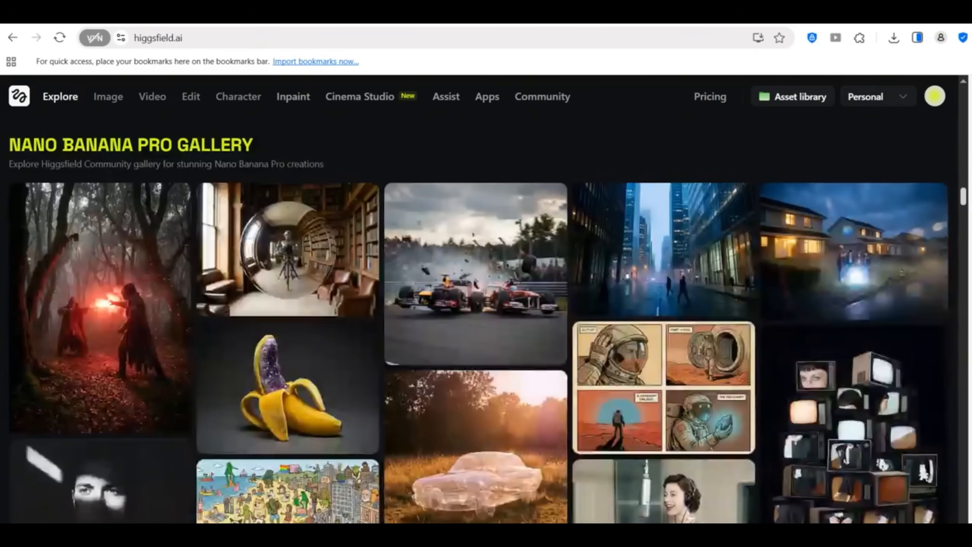
scroll(down, 3)
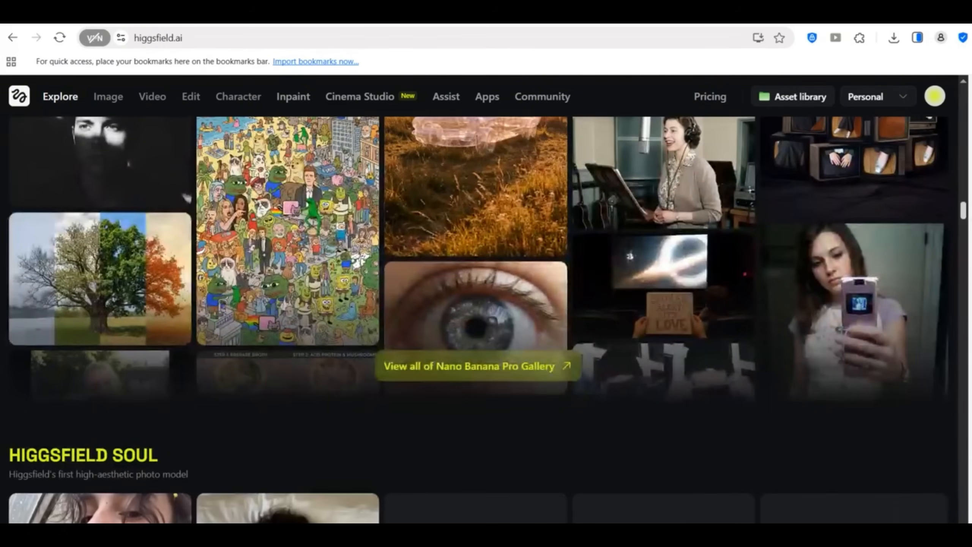
scroll(down, 3)
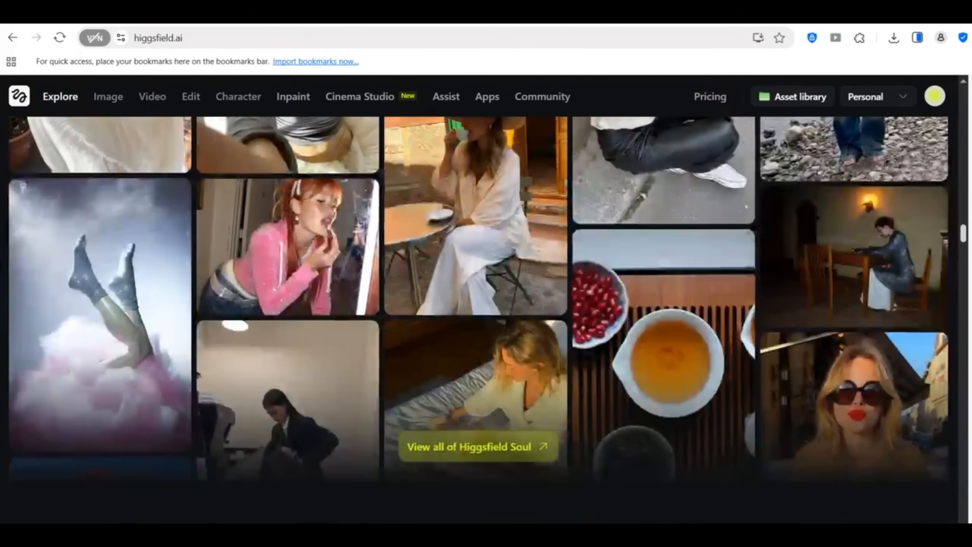
scroll(down, 3)
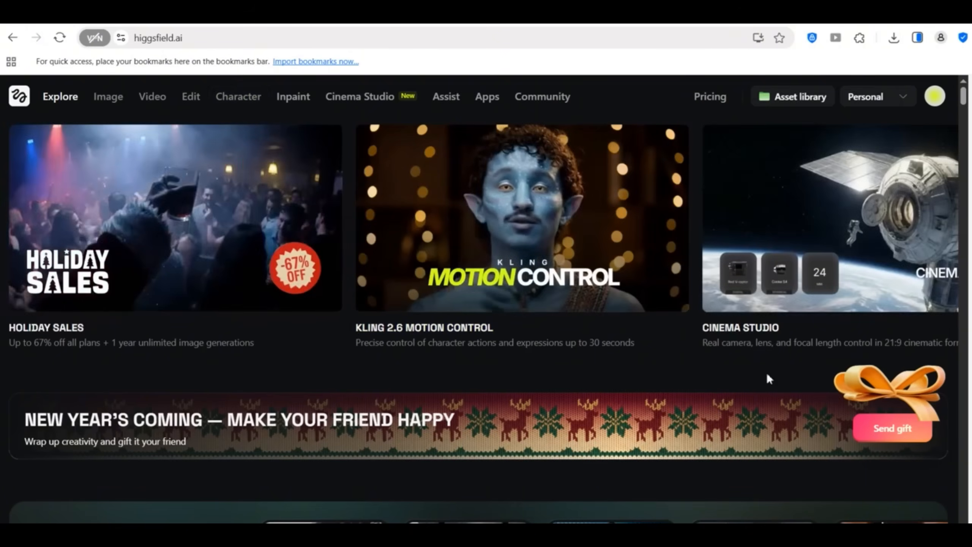
click(876, 96)
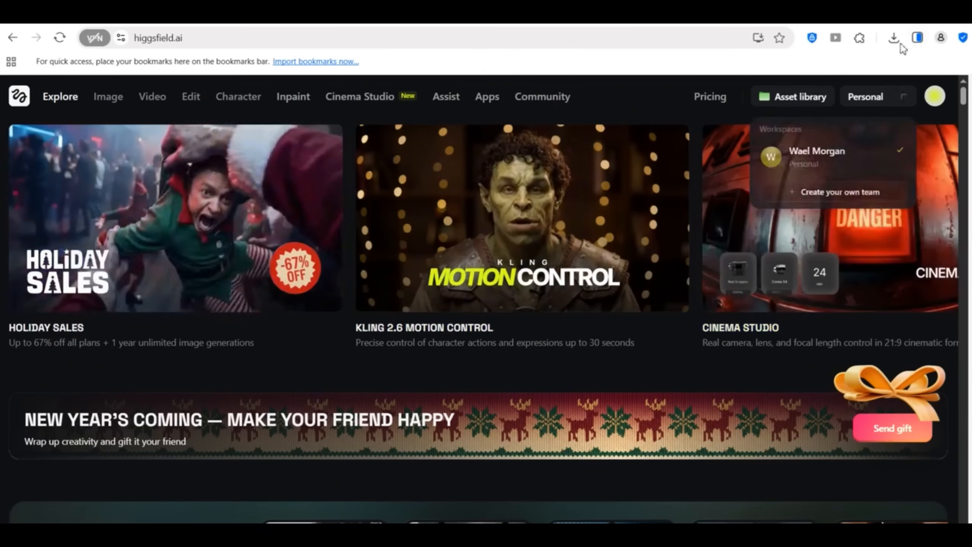